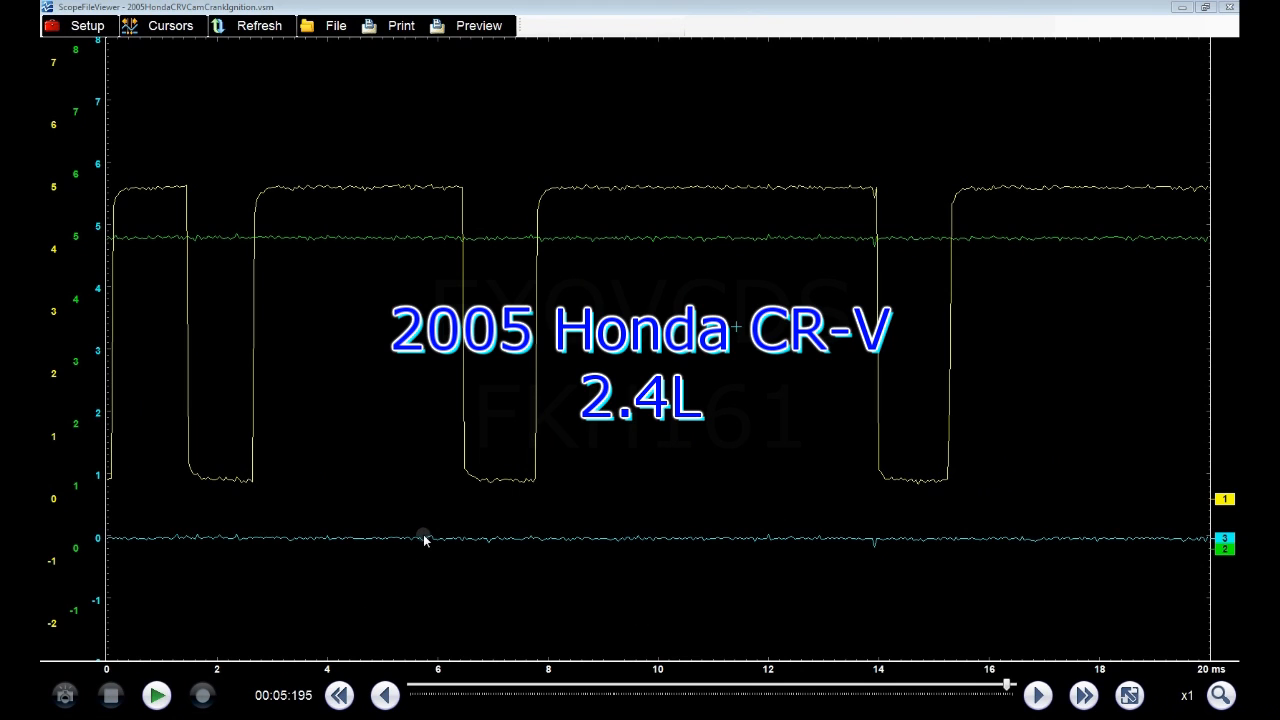
mouse_move(438, 532)
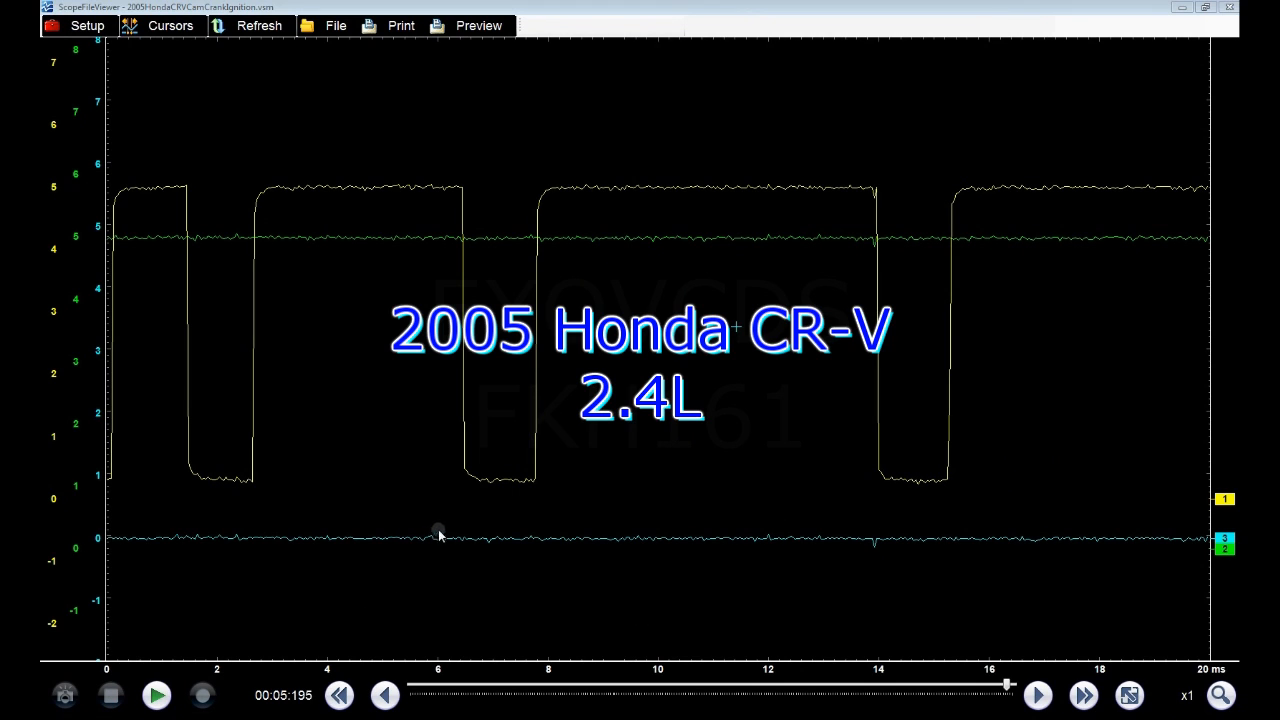
mouse_move(508, 510)
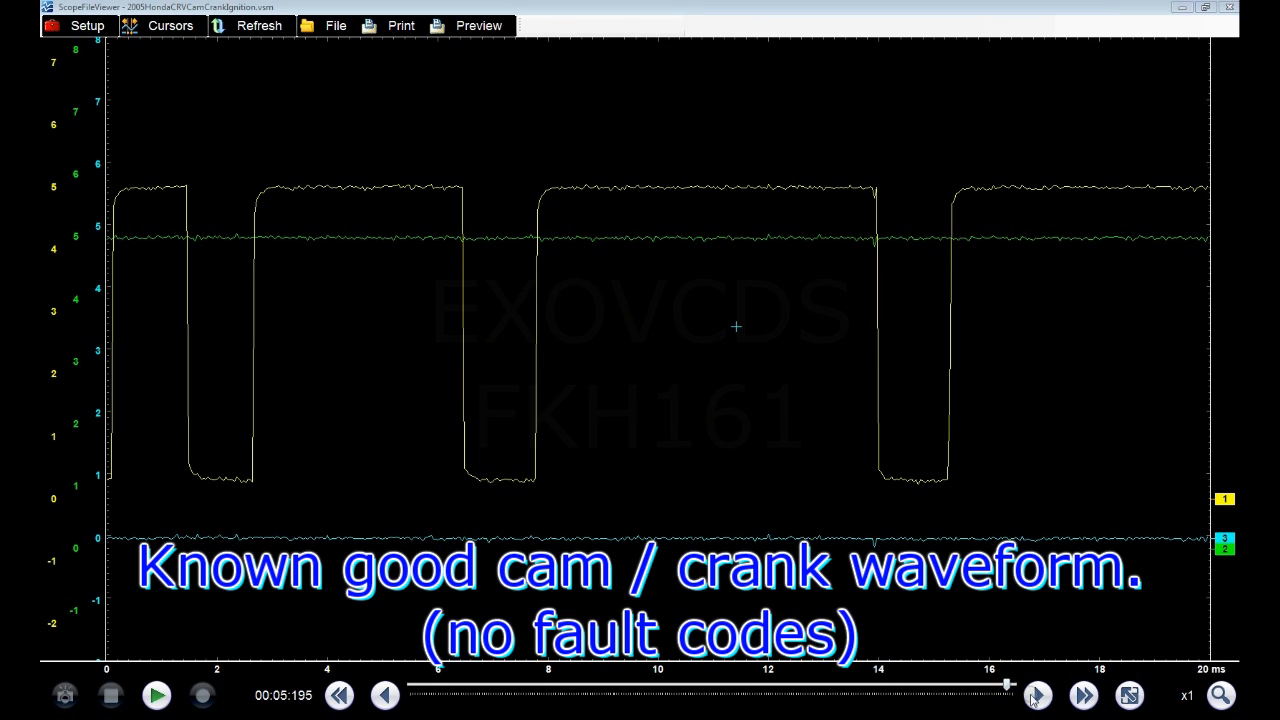
Play the crank recording forward to about 1.1 s and pause on a steady pulse stretch.
click(156, 694)
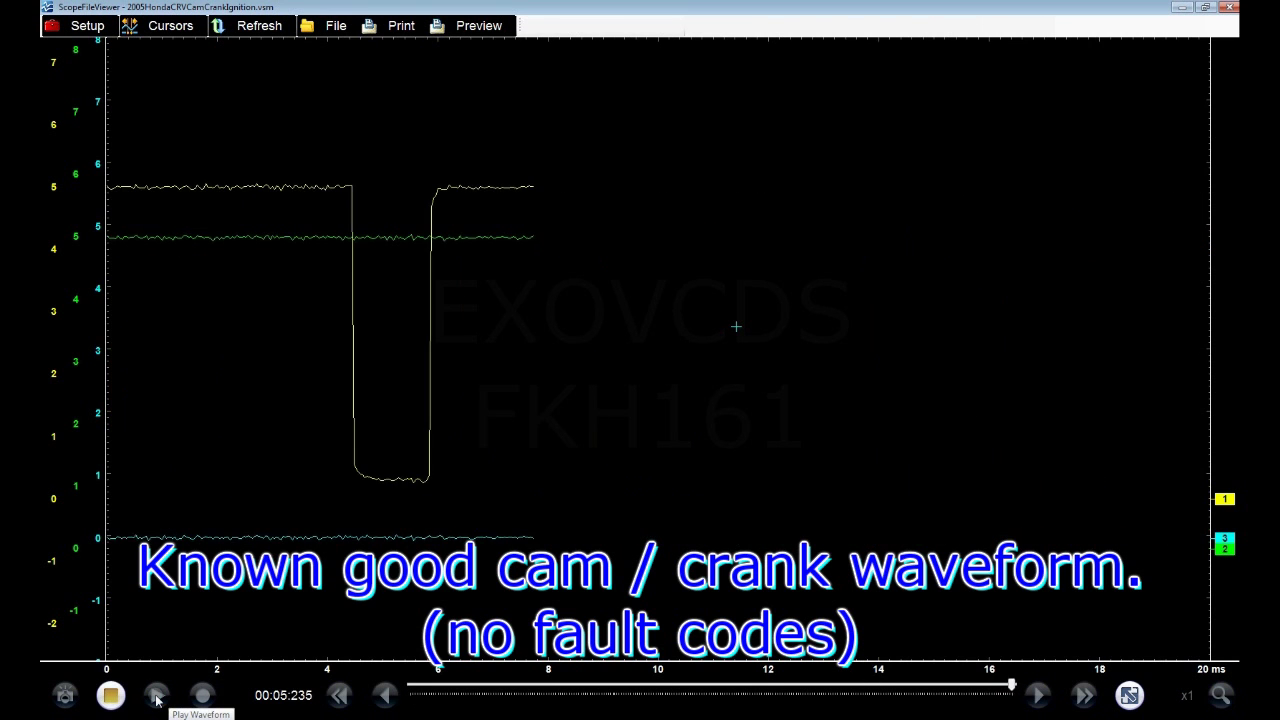
click(156, 694)
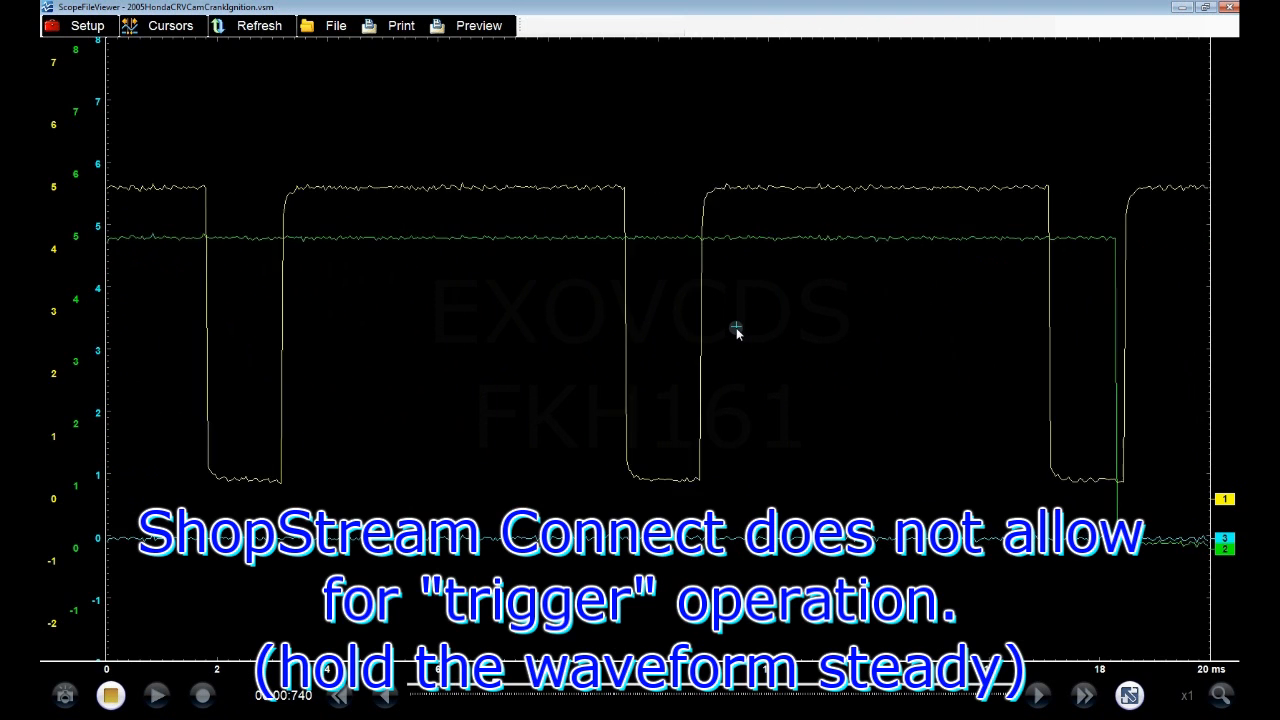
click(110, 694)
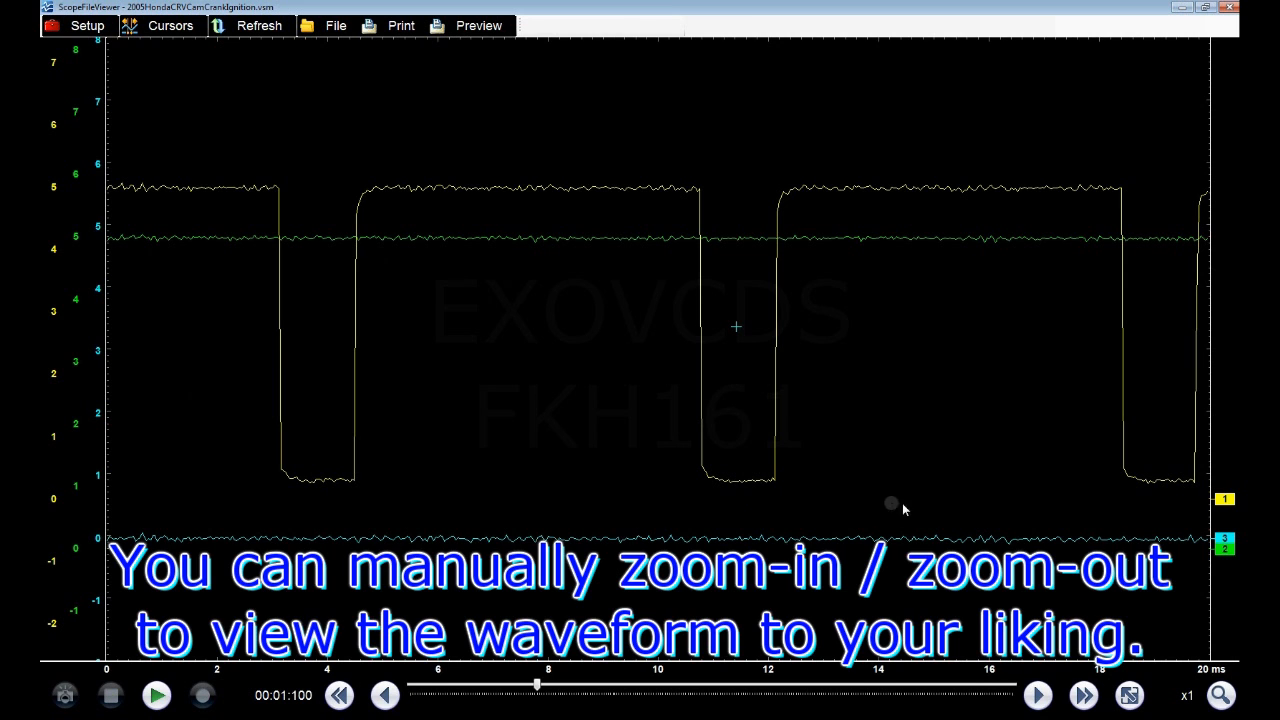
Zoom to x8 then x16 (320 ms) and step back two points to align crank, cam and coil.
click(1220, 696)
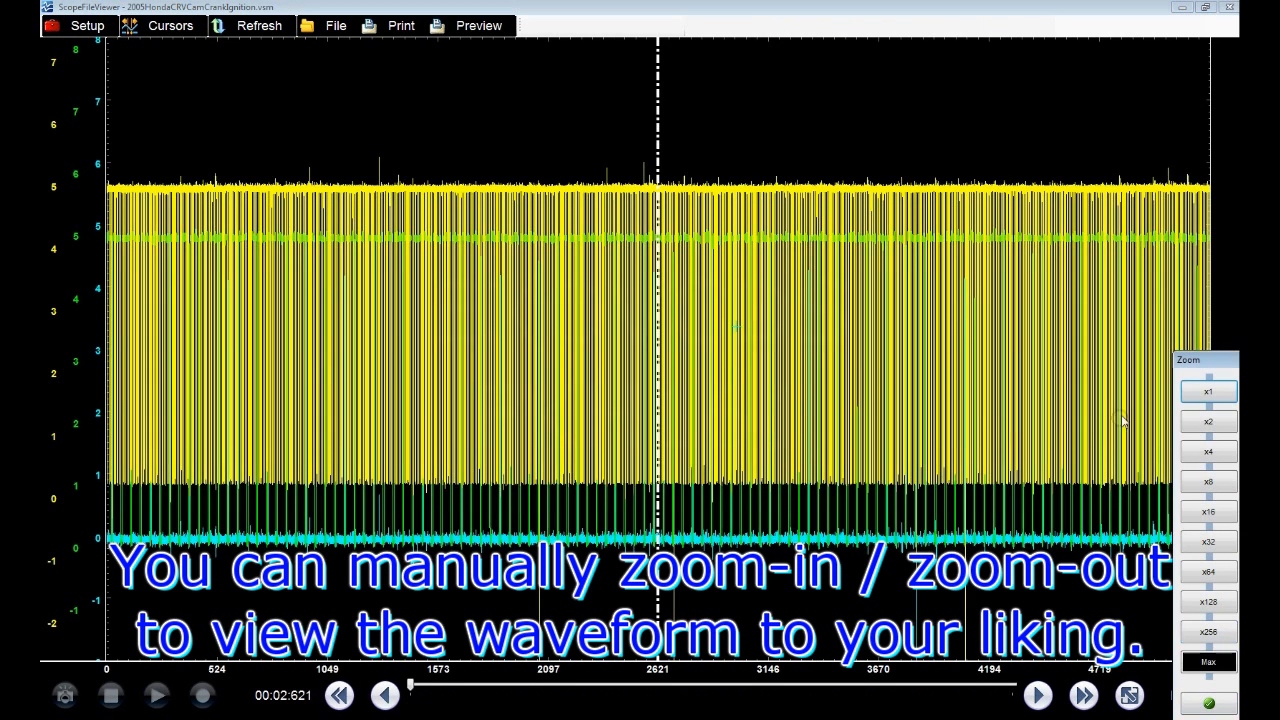
click(1208, 482)
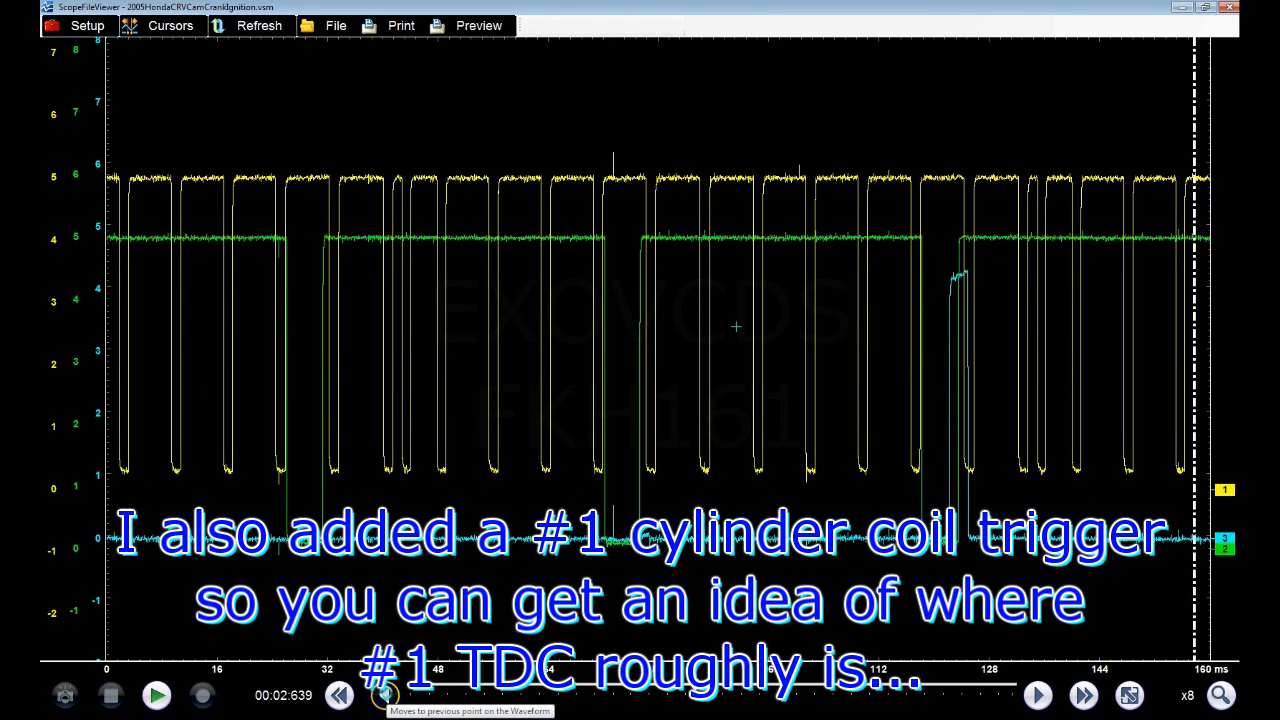
click(384, 696)
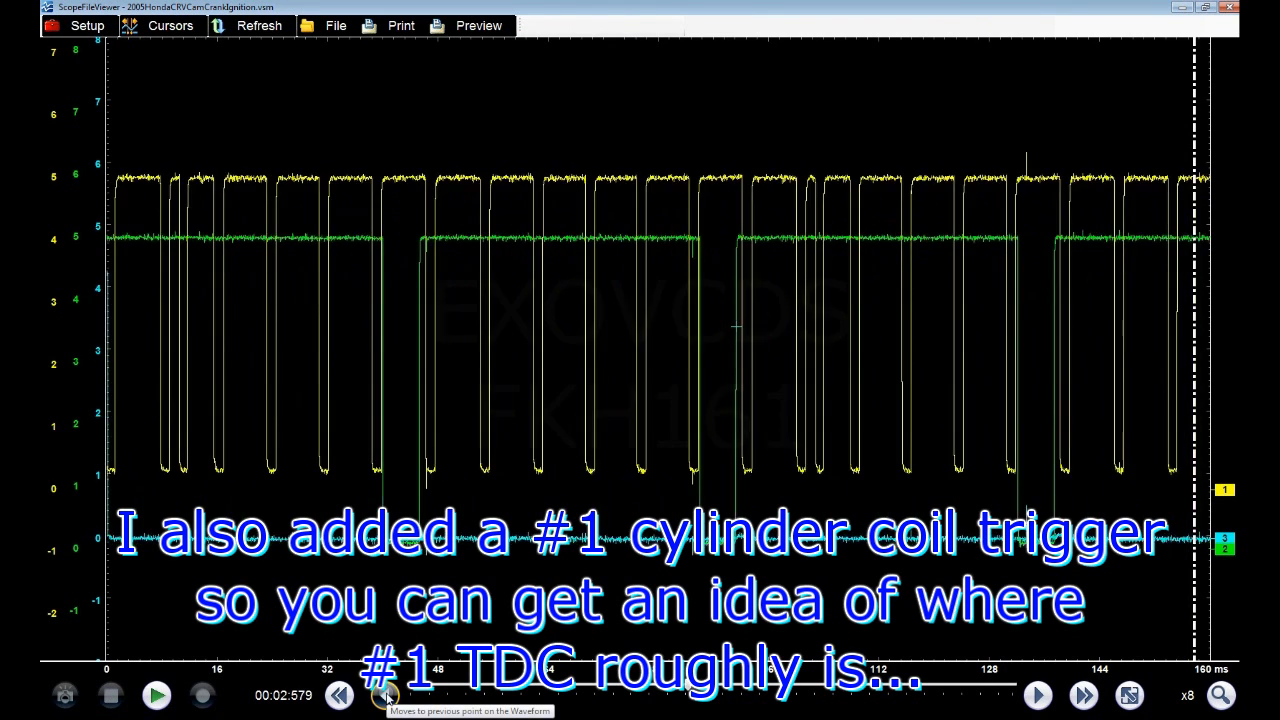
click(384, 696)
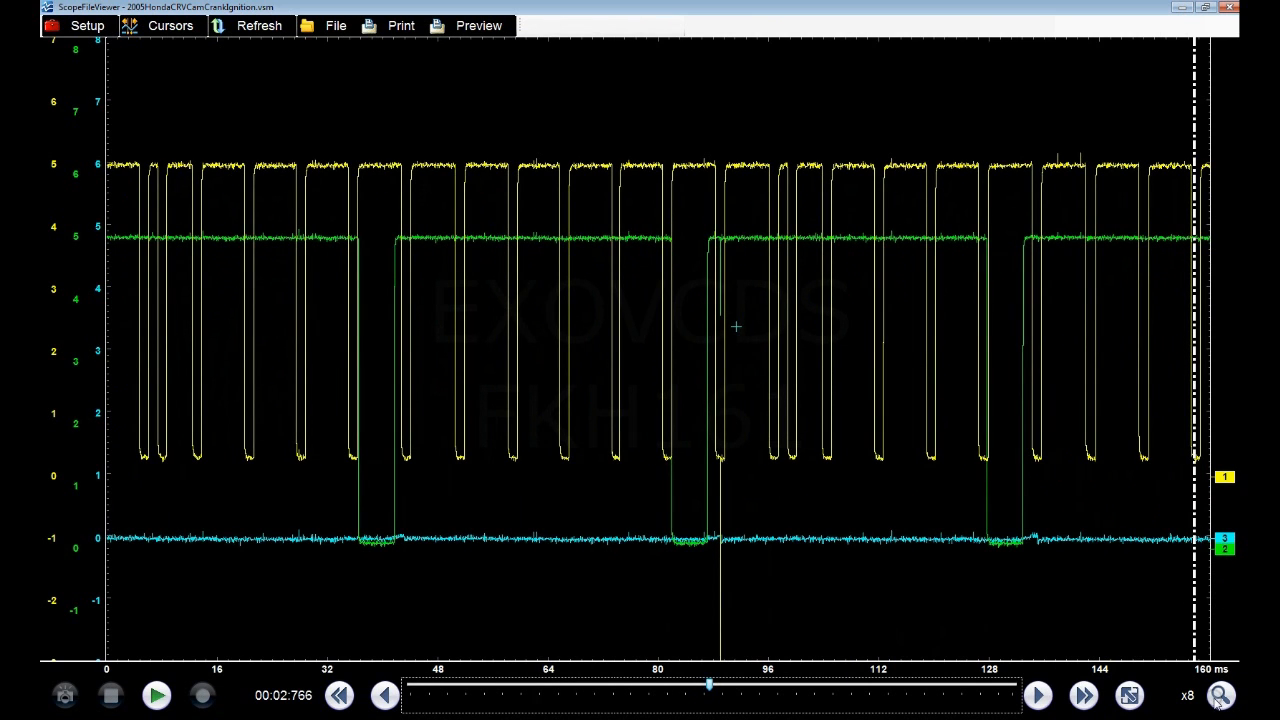
click(1220, 696)
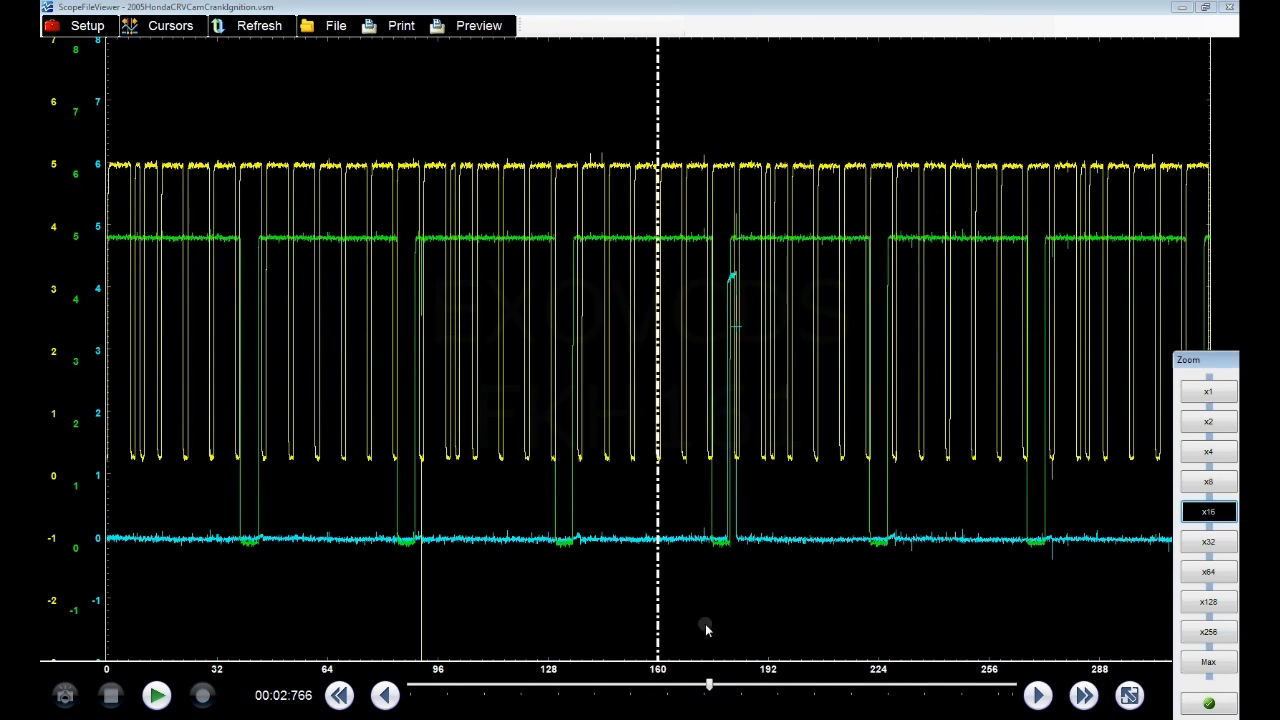
mouse_move(712, 688)
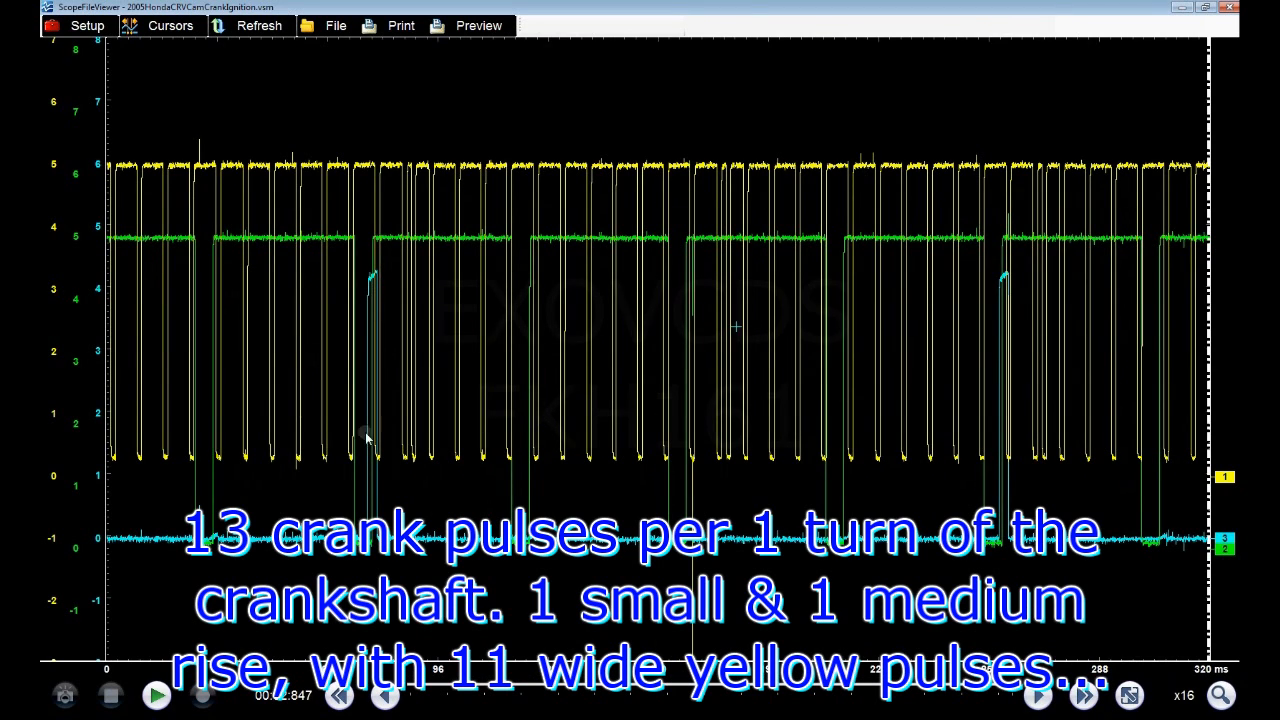
mouse_move(364, 412)
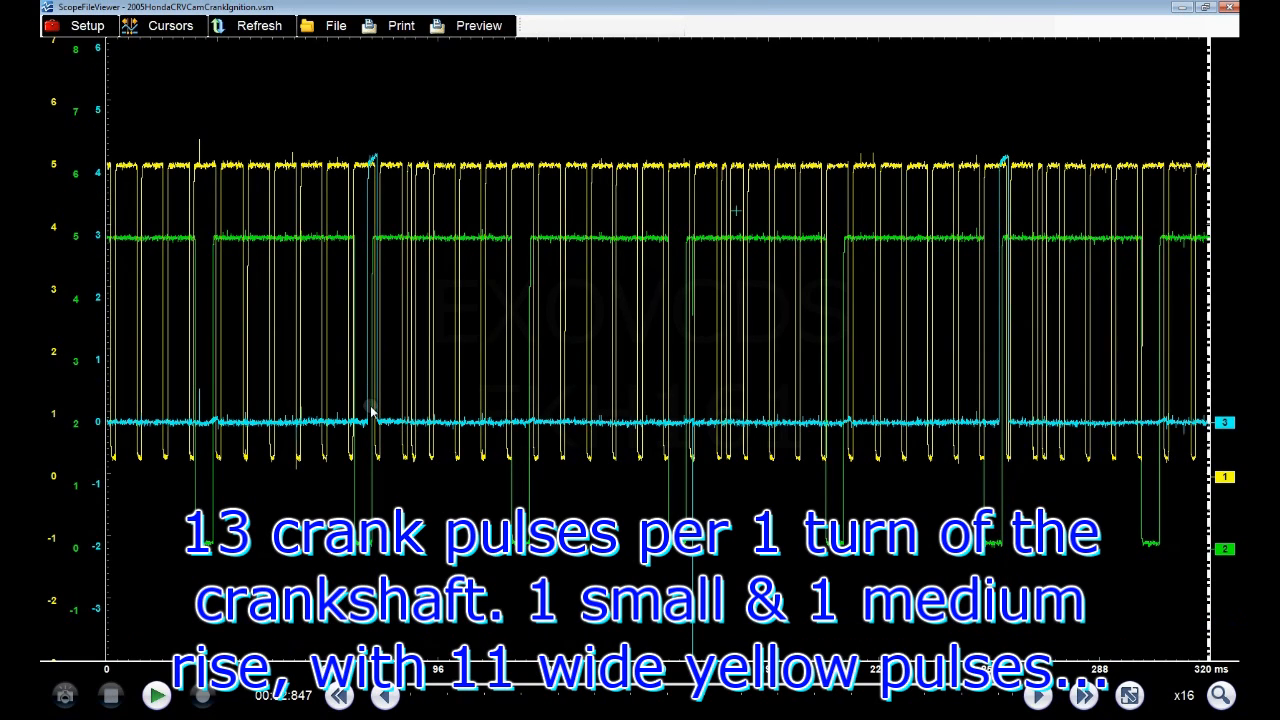
mouse_move(1018, 424)
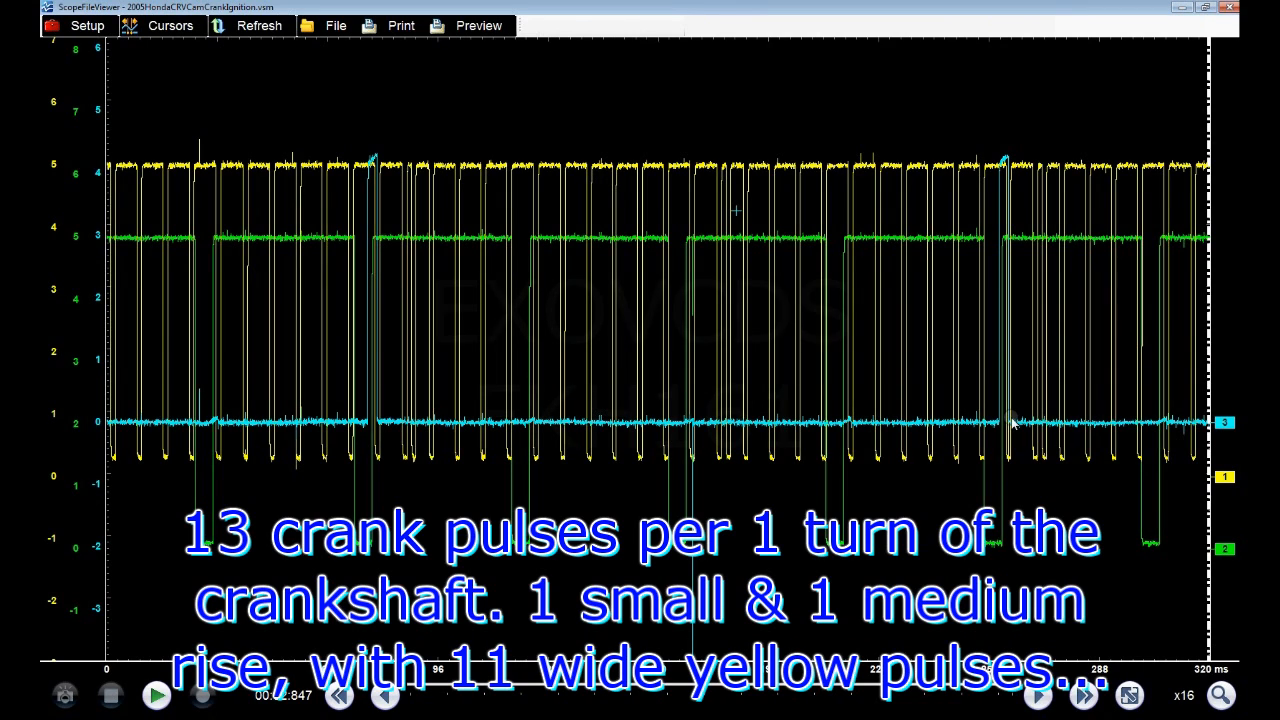
mouse_move(840, 376)
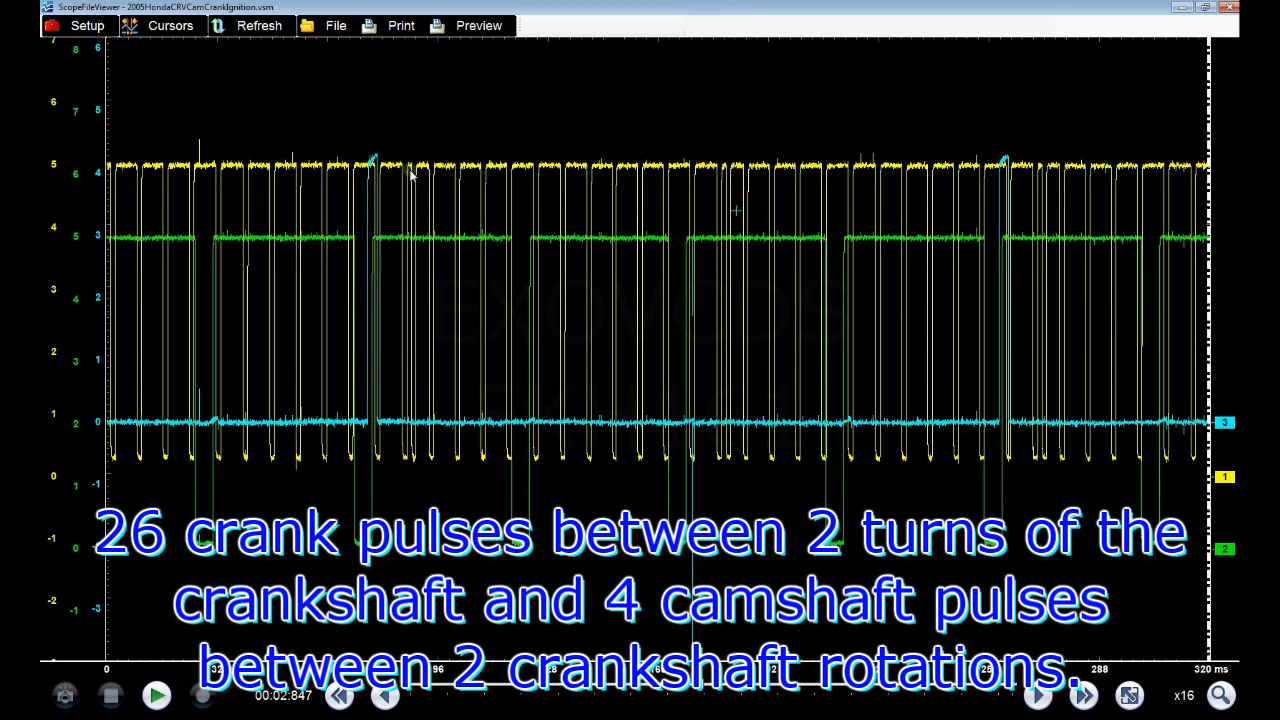
mouse_move(722, 188)
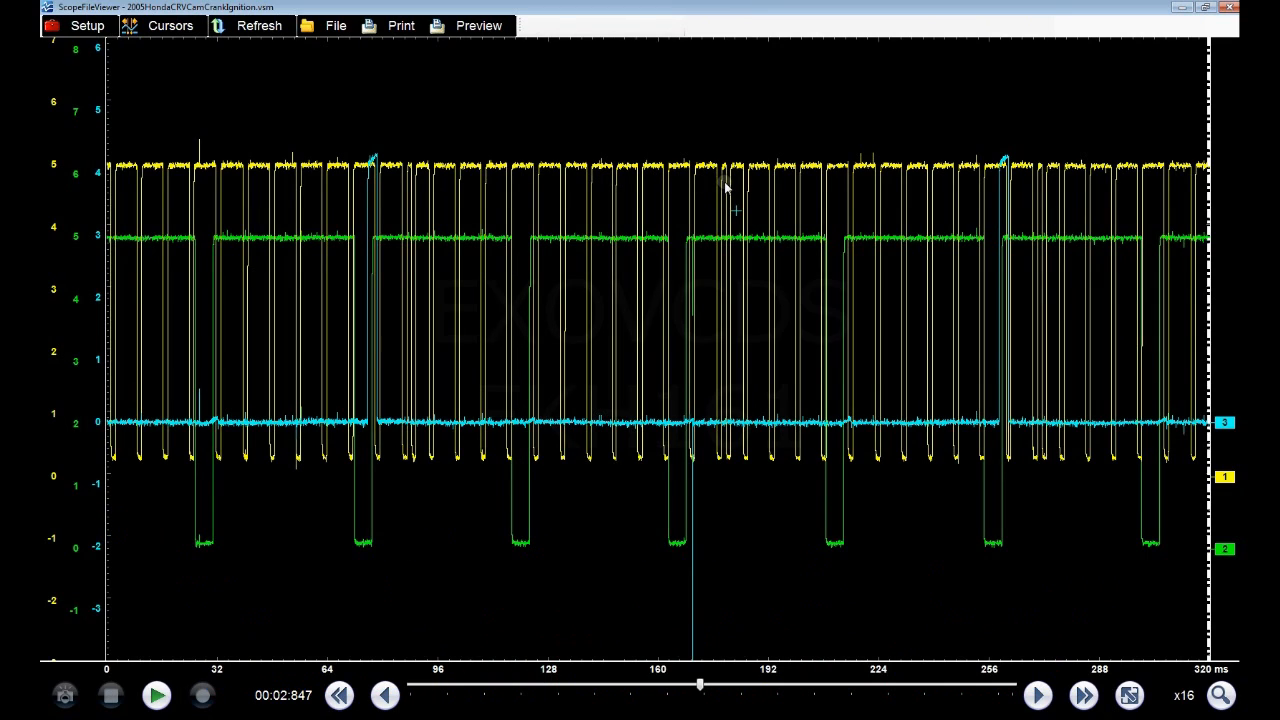
mouse_move(1044, 202)
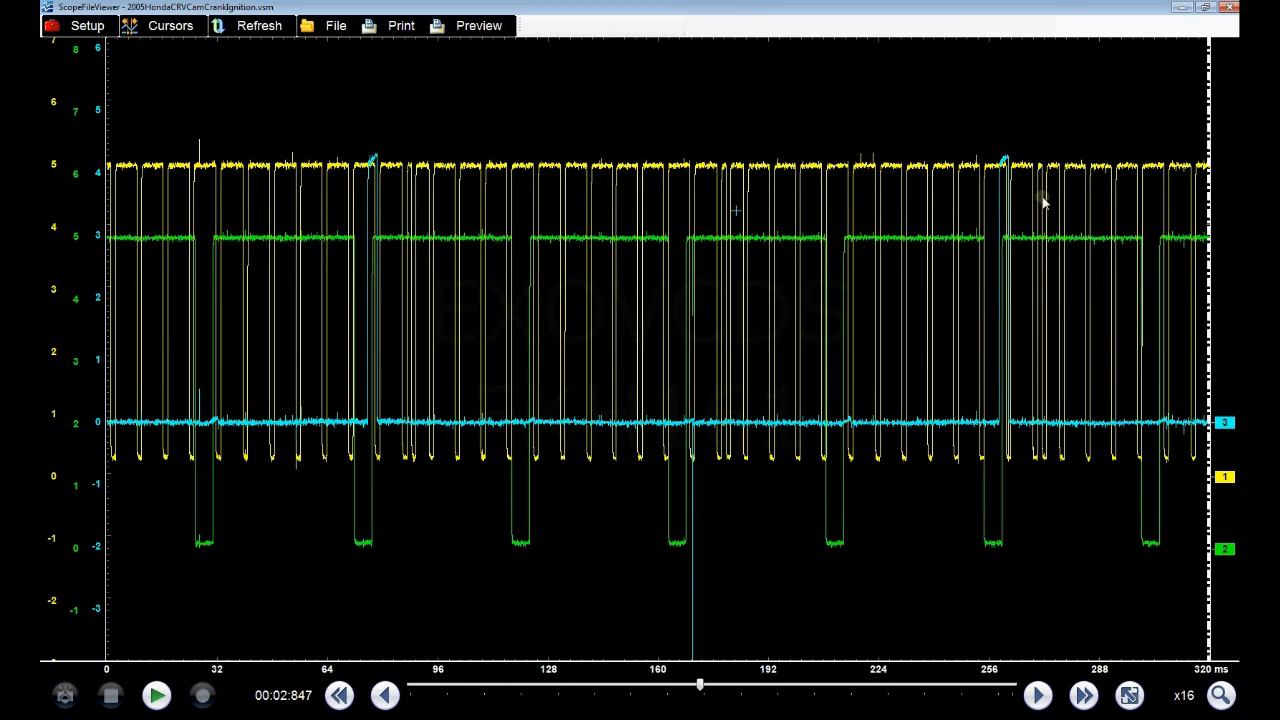
mouse_move(416, 210)
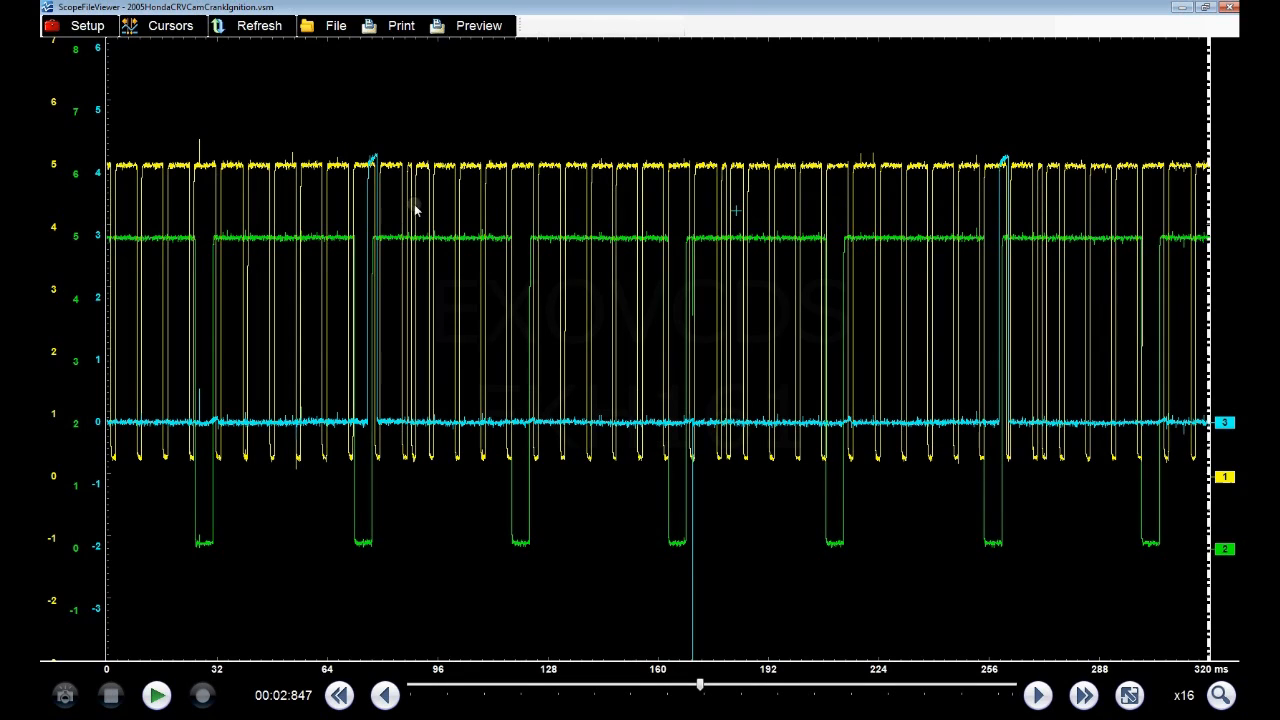
mouse_move(728, 210)
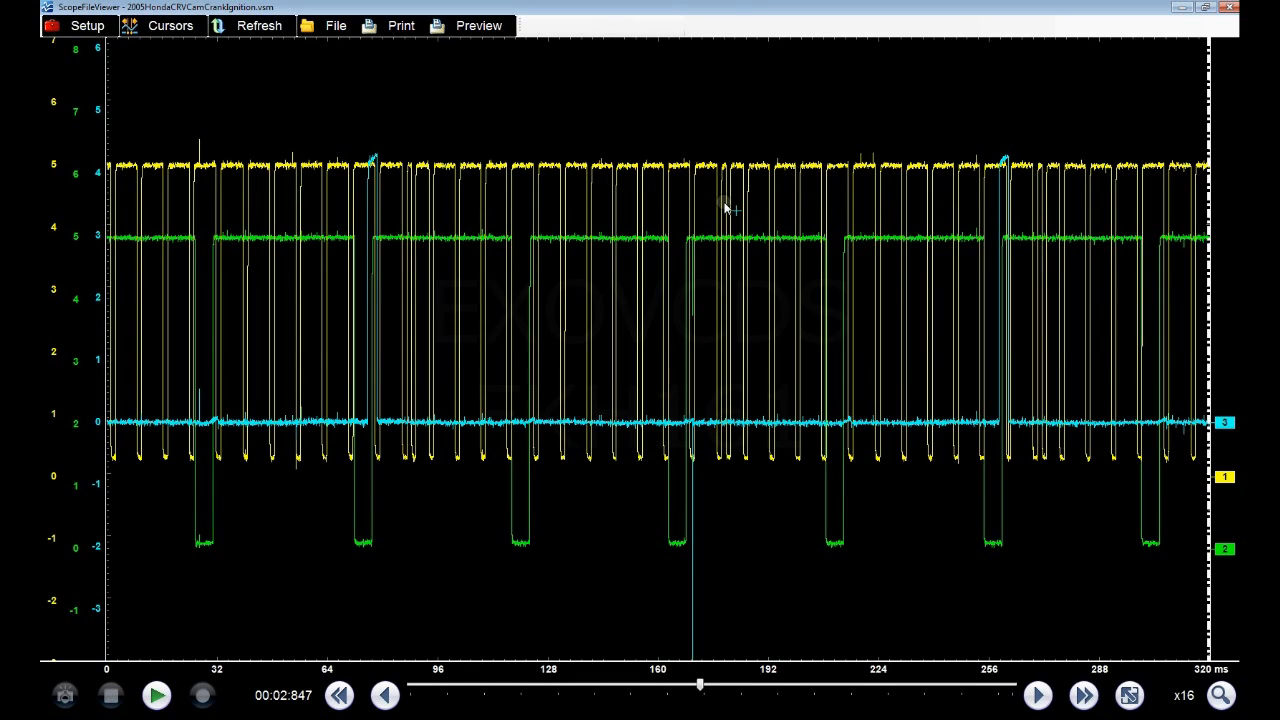
mouse_move(434, 268)
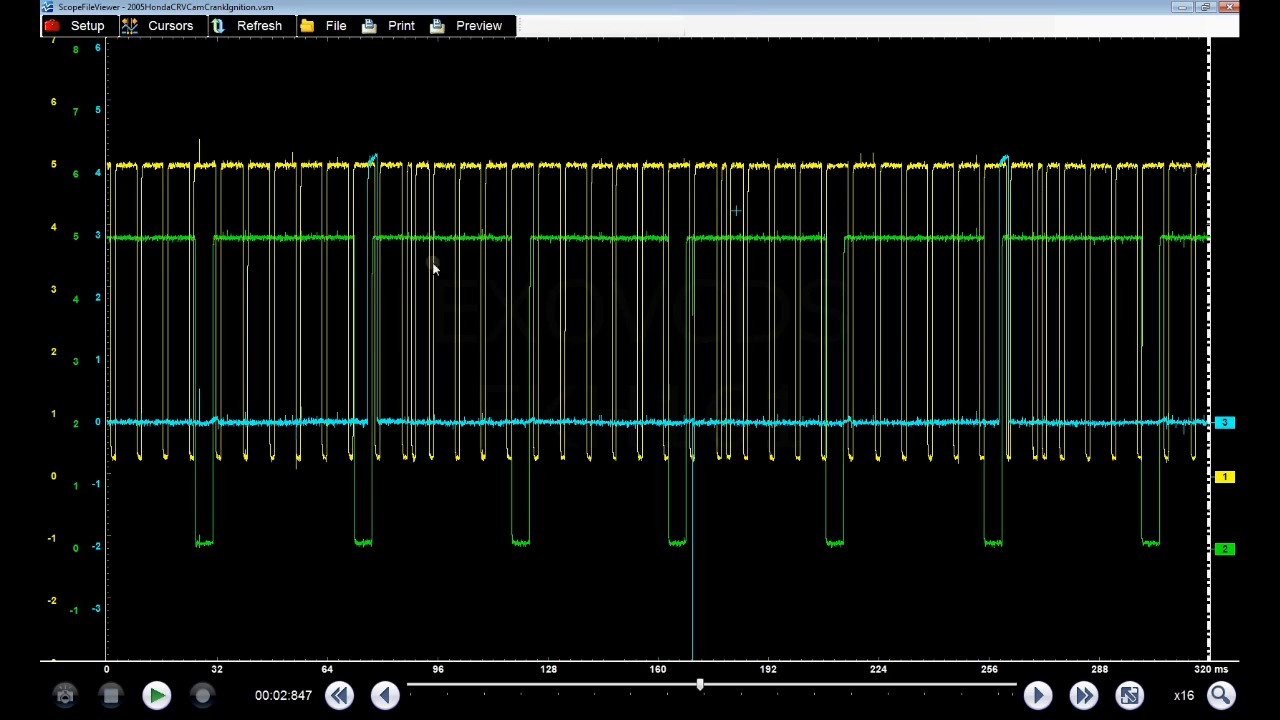
mouse_move(1112, 468)
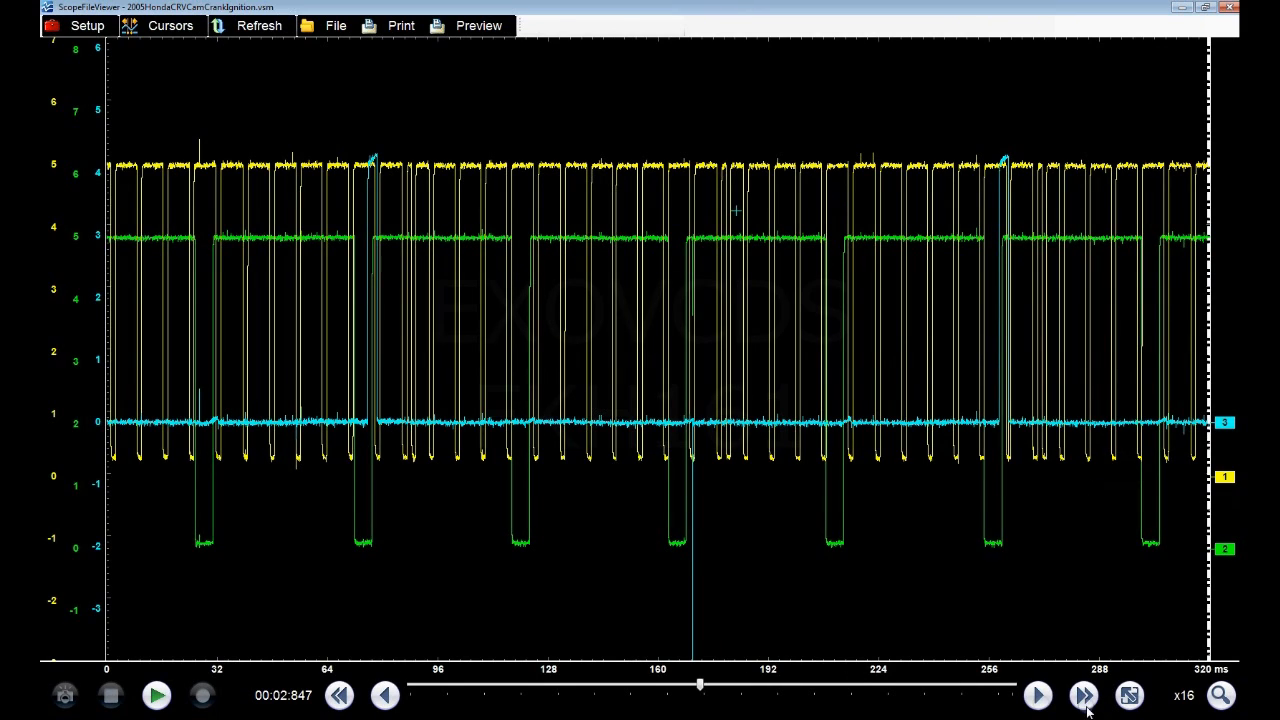
Cycle the channel view to show the cam trace alone with its 10 V / 20 ms settings.
click(1128, 696)
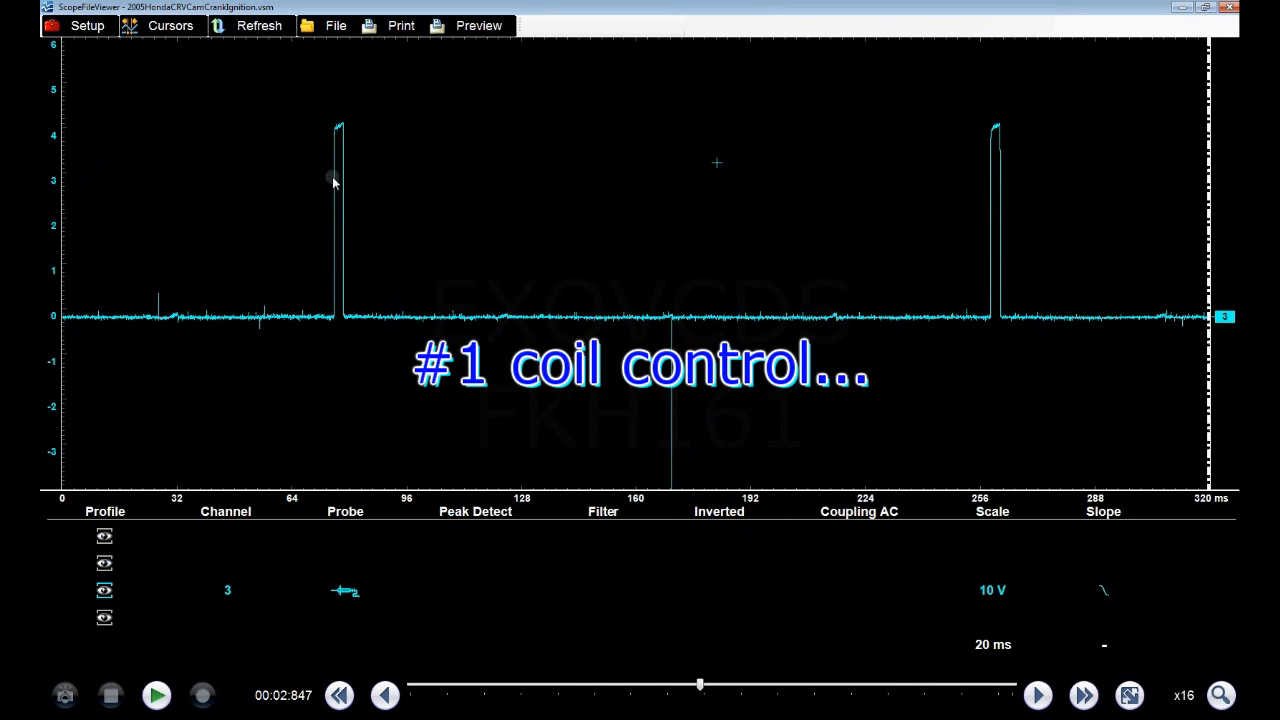
mouse_move(820, 296)
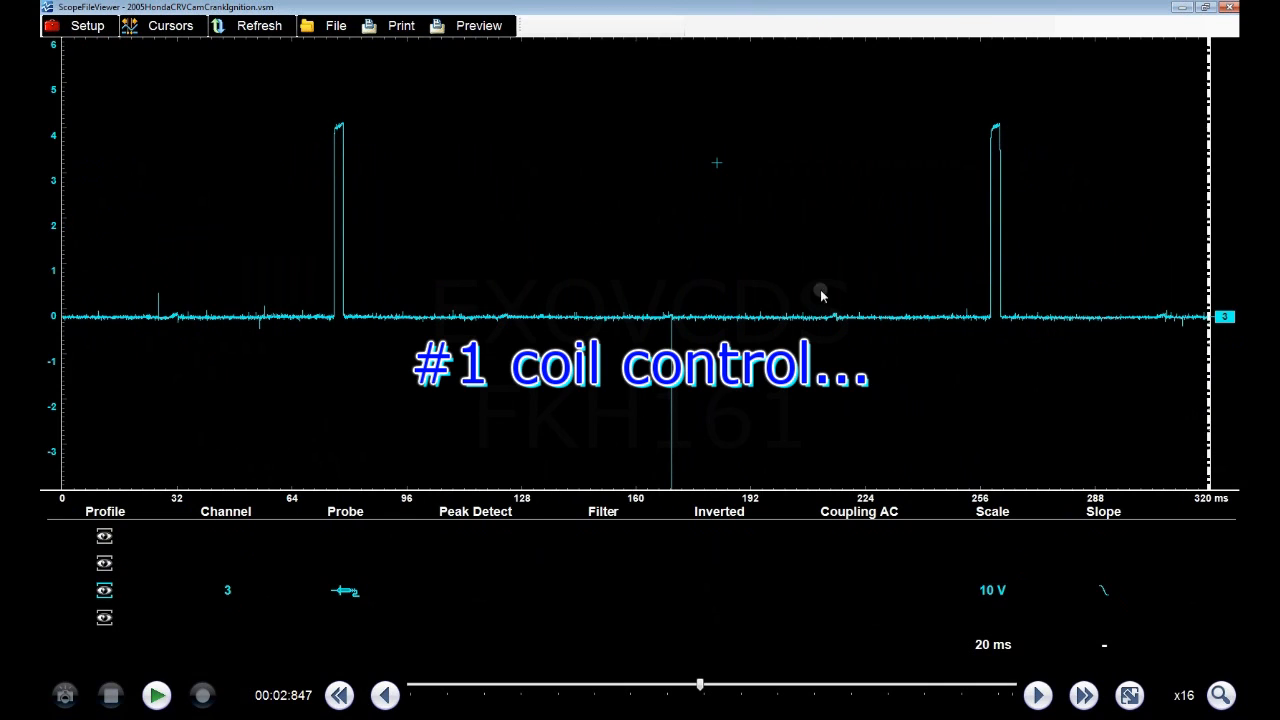
mouse_move(324, 256)
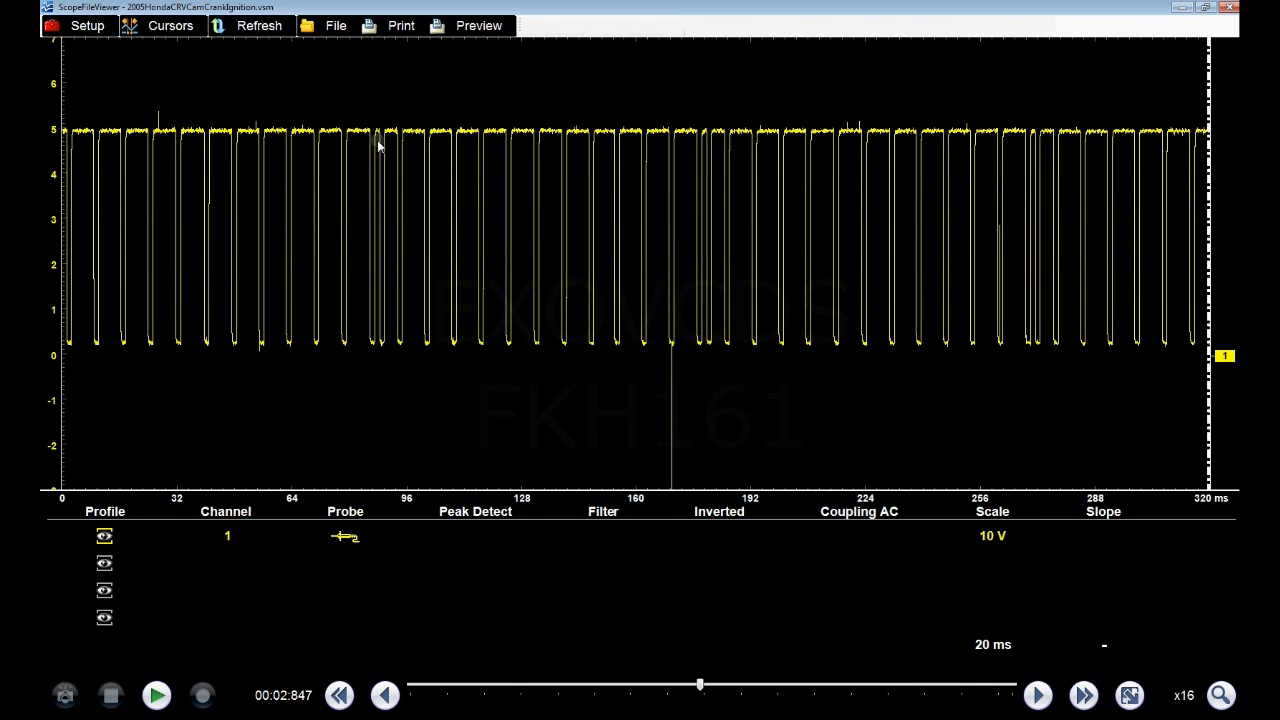
mouse_move(704, 148)
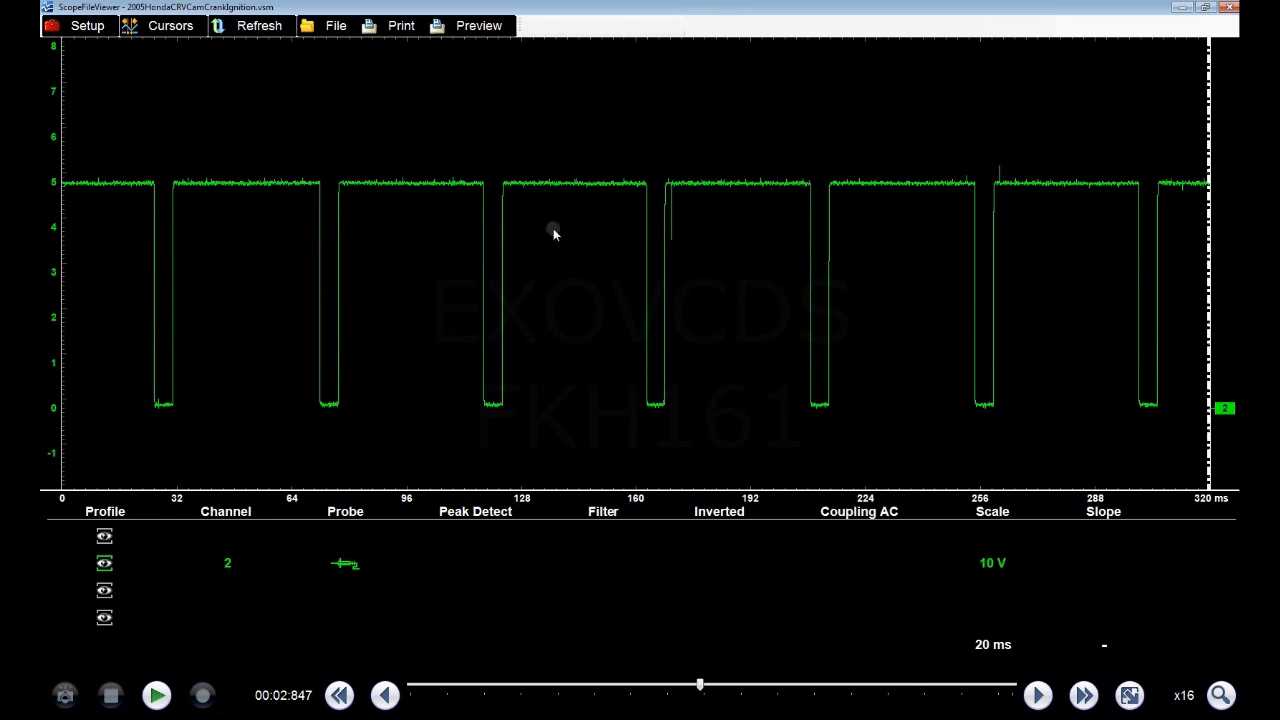
mouse_move(856, 316)
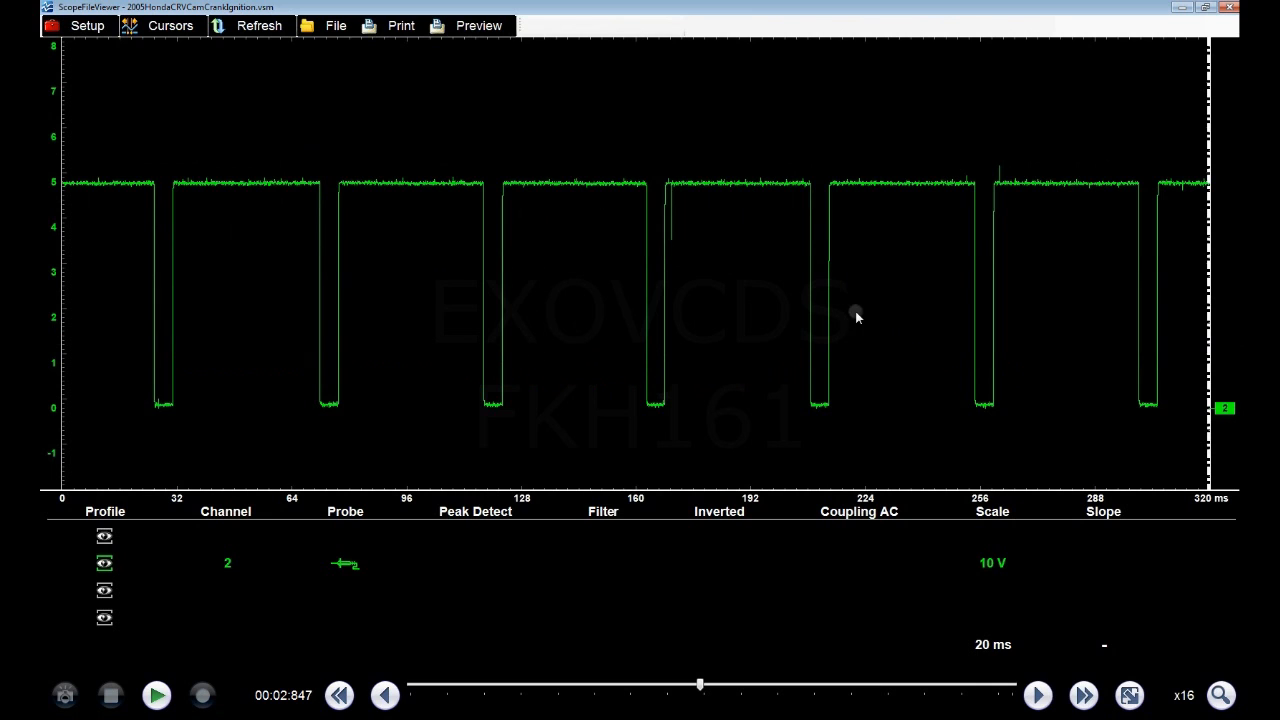
click(104, 536)
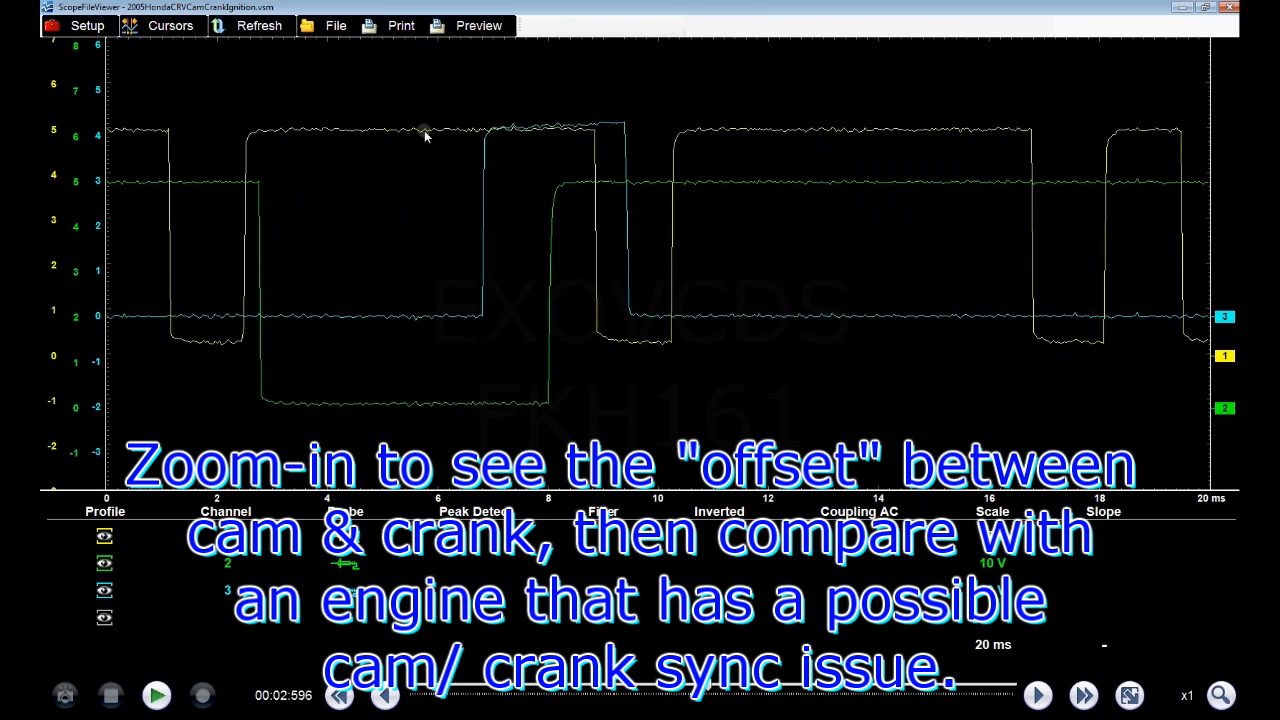
mouse_move(538, 198)
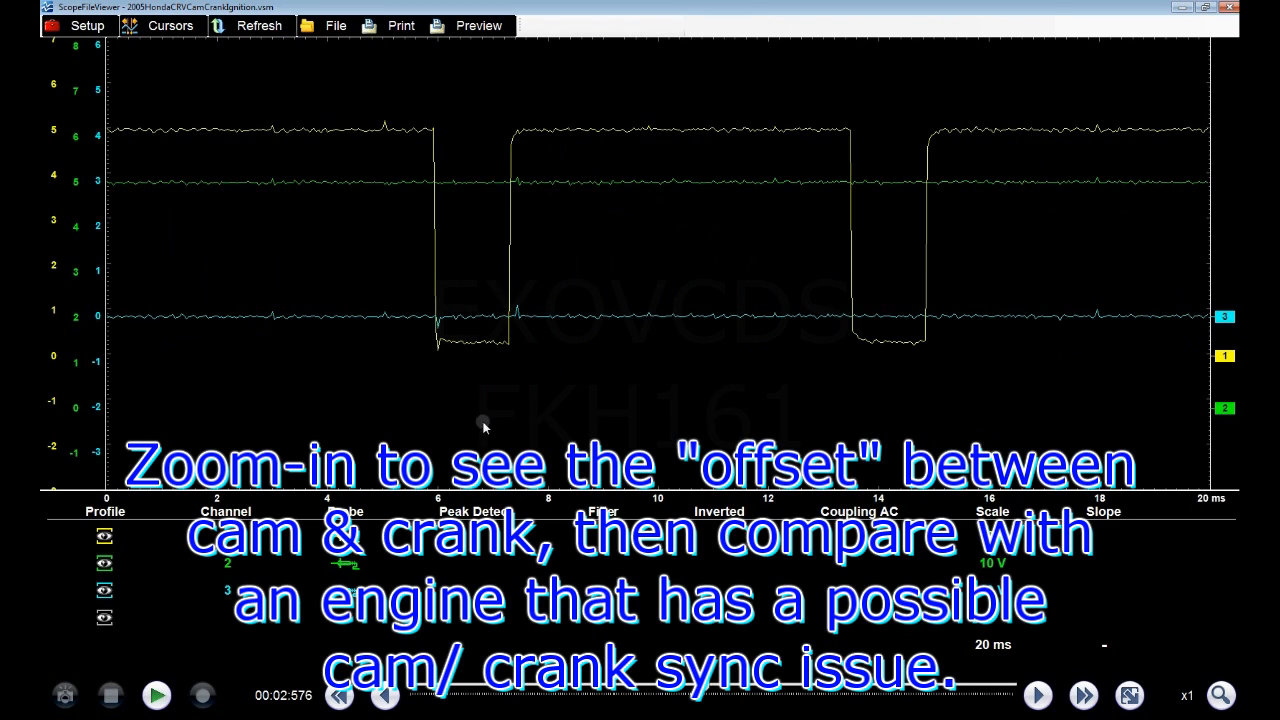
mouse_move(550, 388)
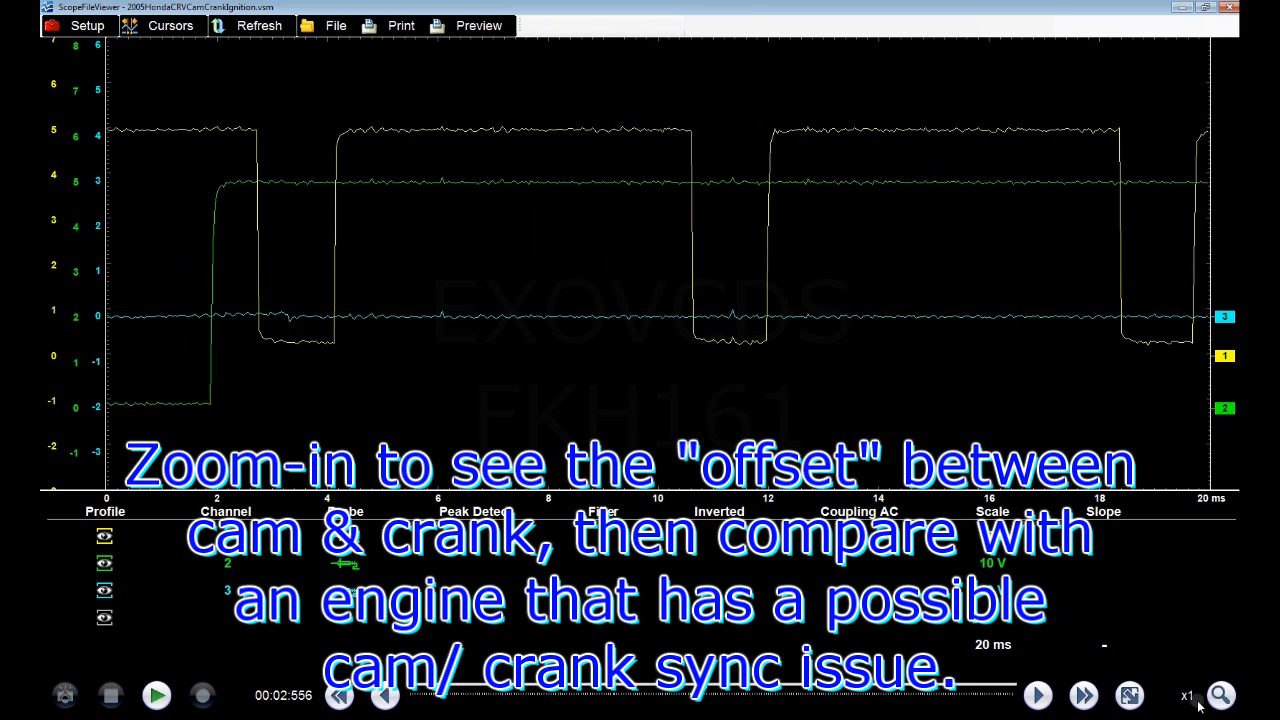
mouse_move(220, 196)
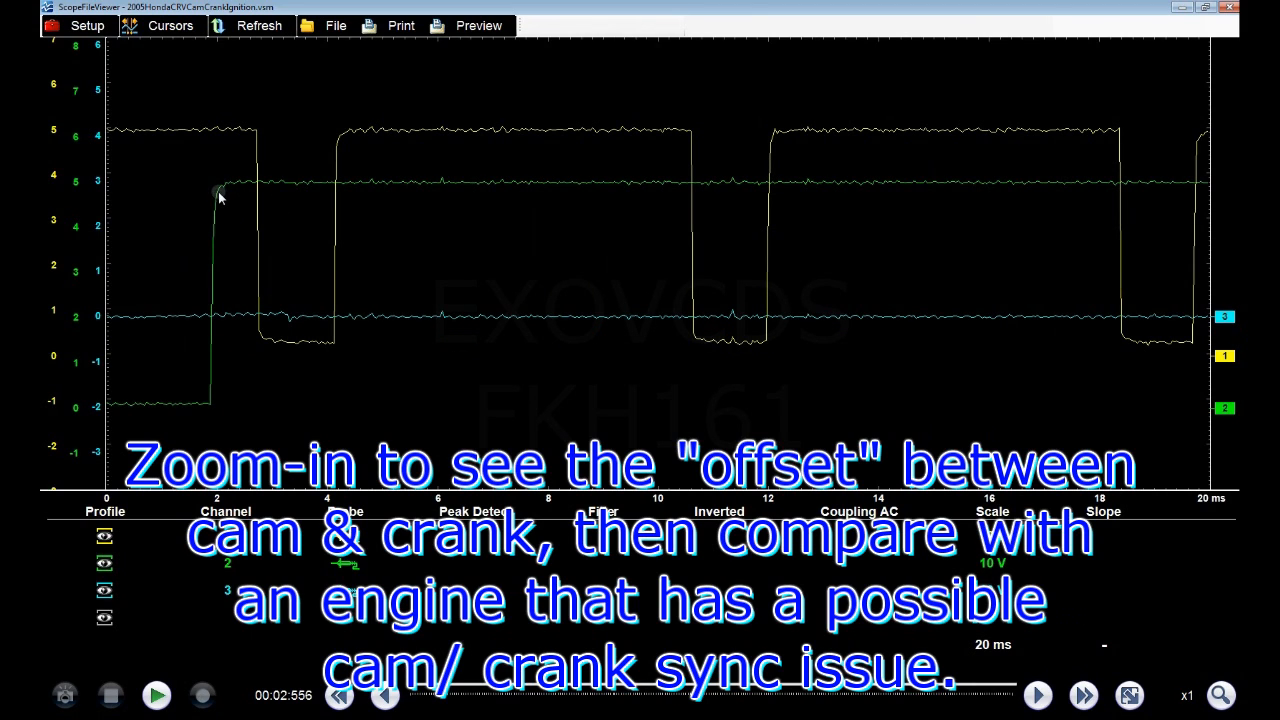
mouse_move(816, 390)
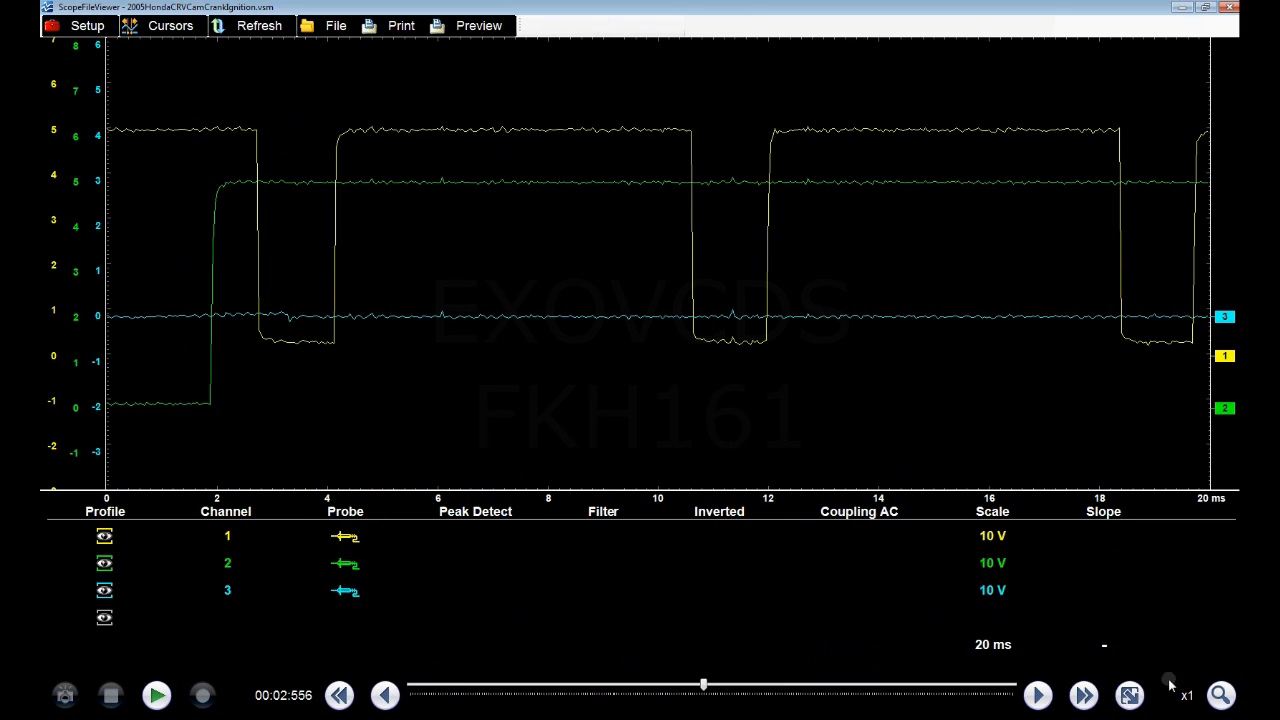
Zoom out to roughly a 160 ms span showing many crank and cam pulses together.
click(1220, 696)
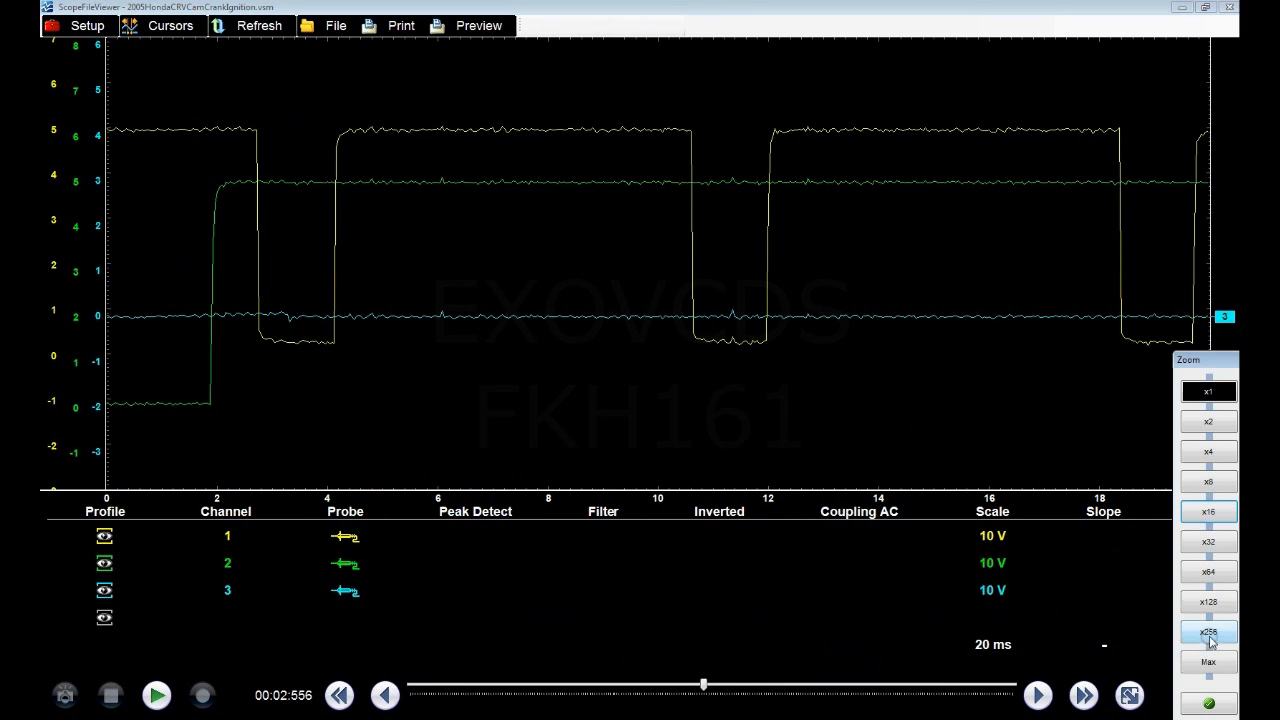
click(1208, 480)
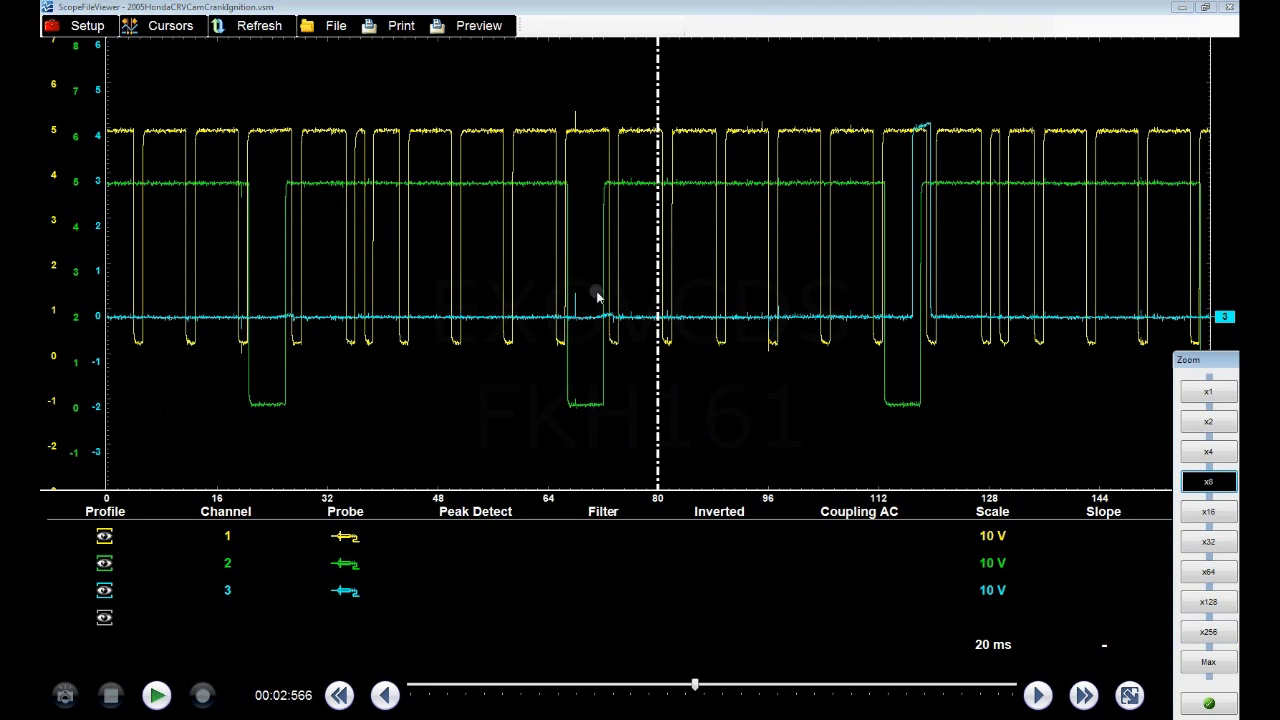
mouse_move(970, 200)
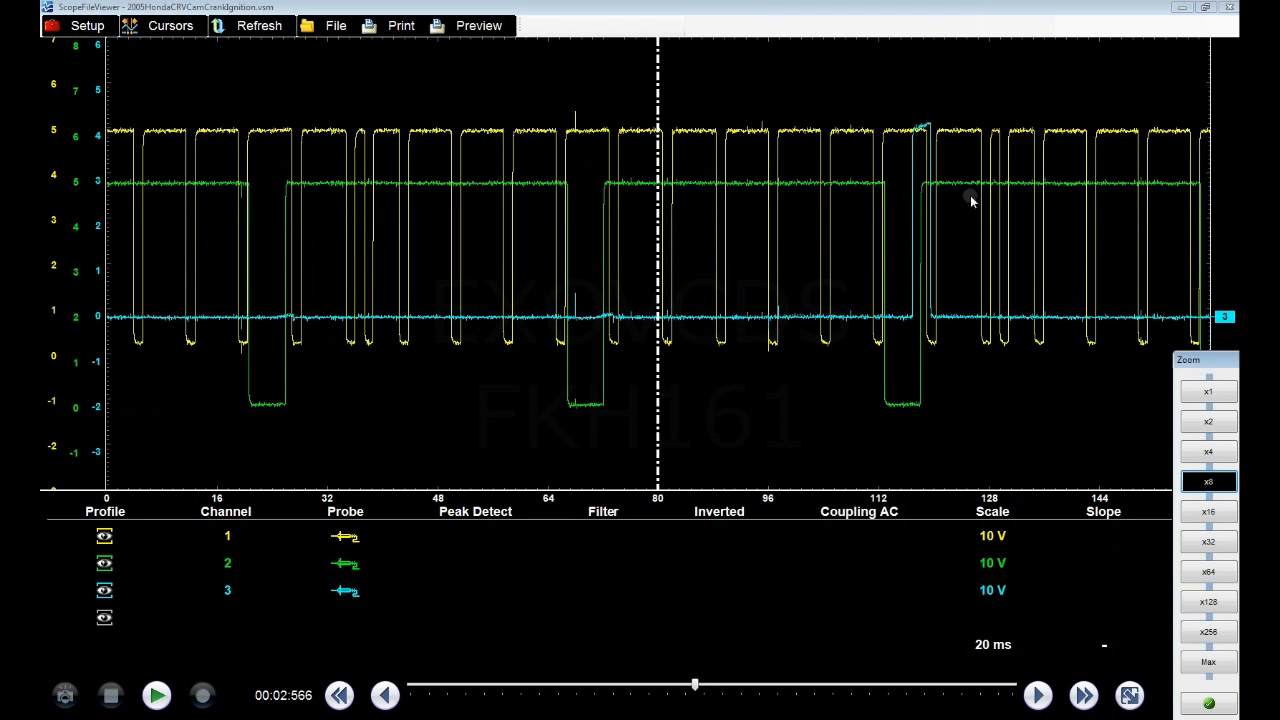
mouse_move(380, 170)
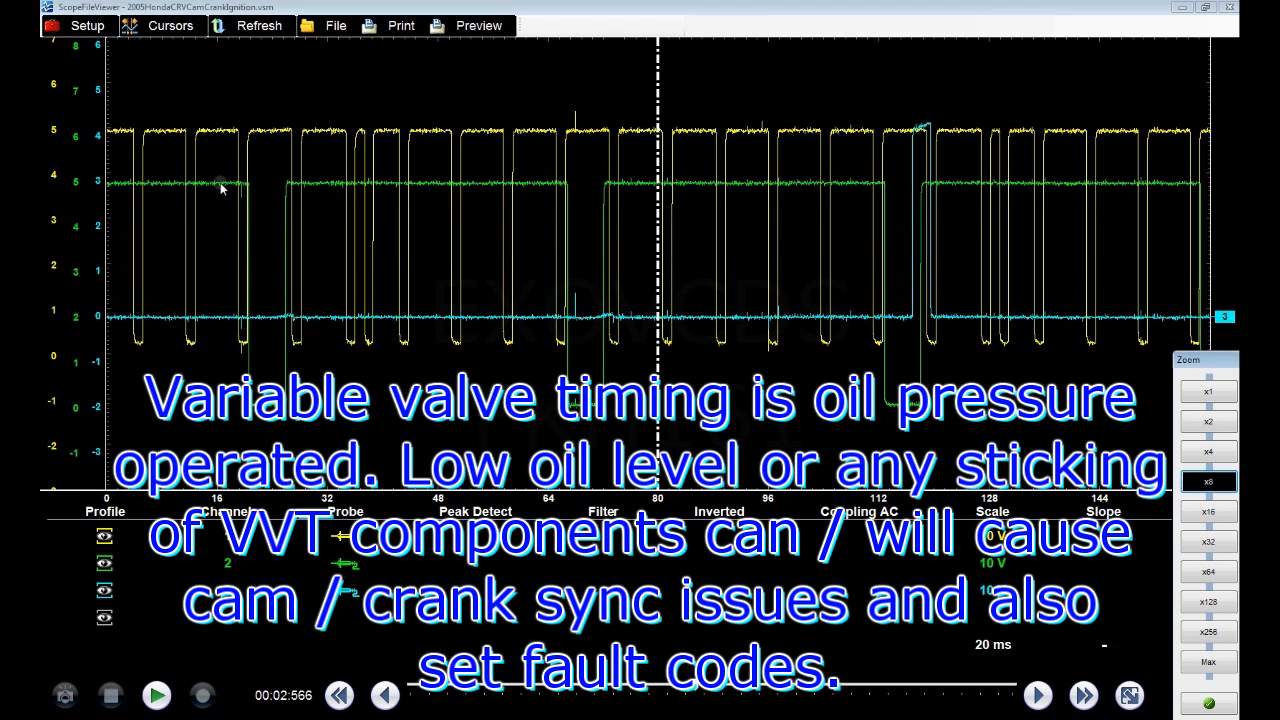
mouse_move(292, 184)
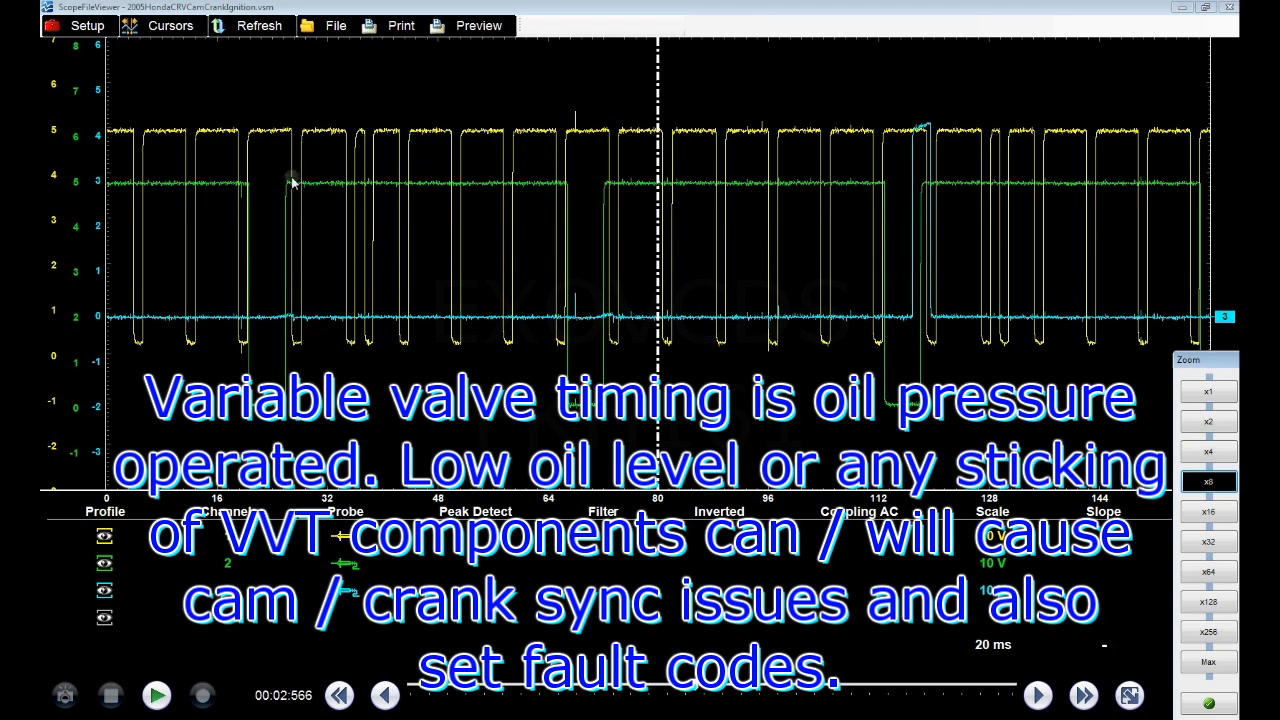
mouse_move(284, 216)
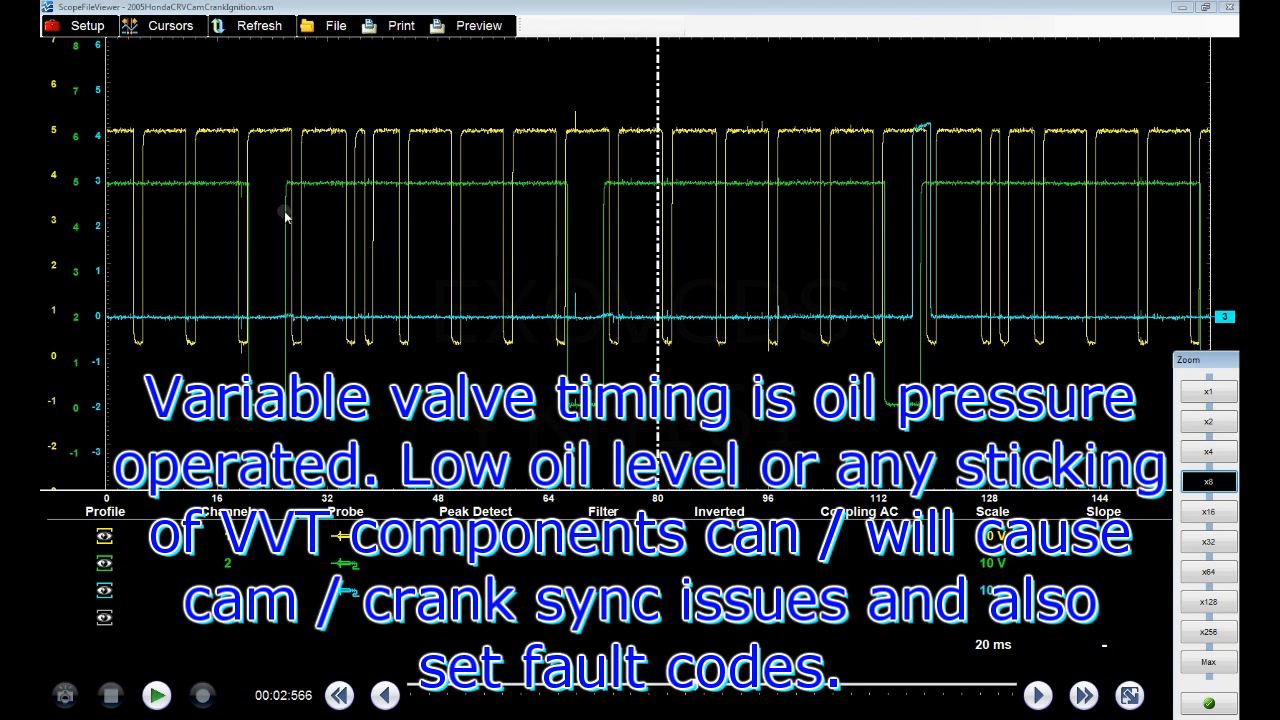
mouse_move(276, 208)
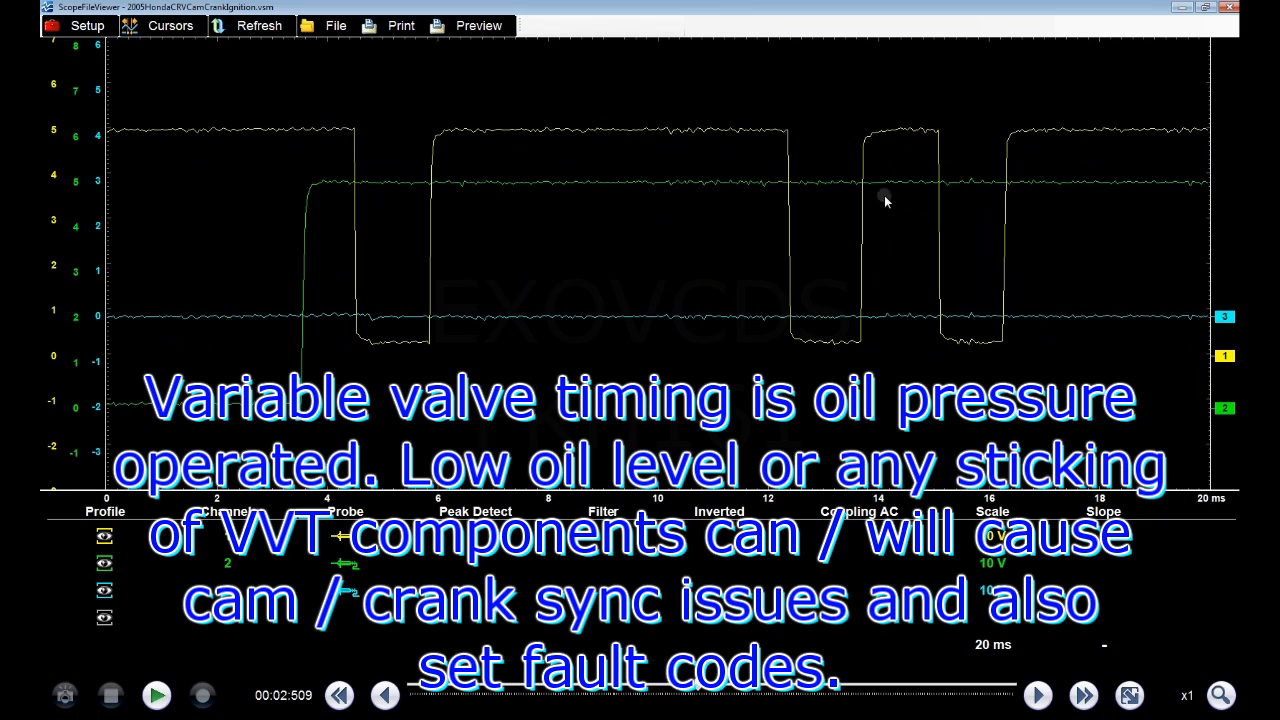
mouse_move(912, 170)
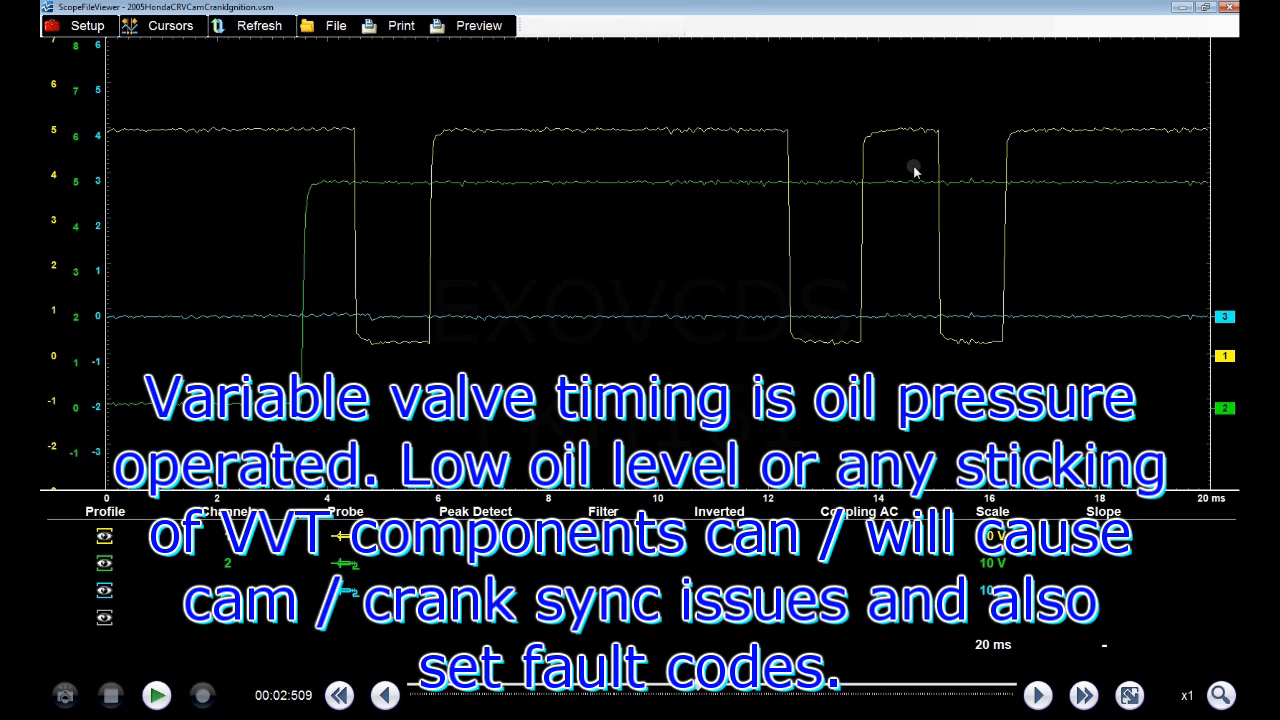
mouse_move(310, 210)
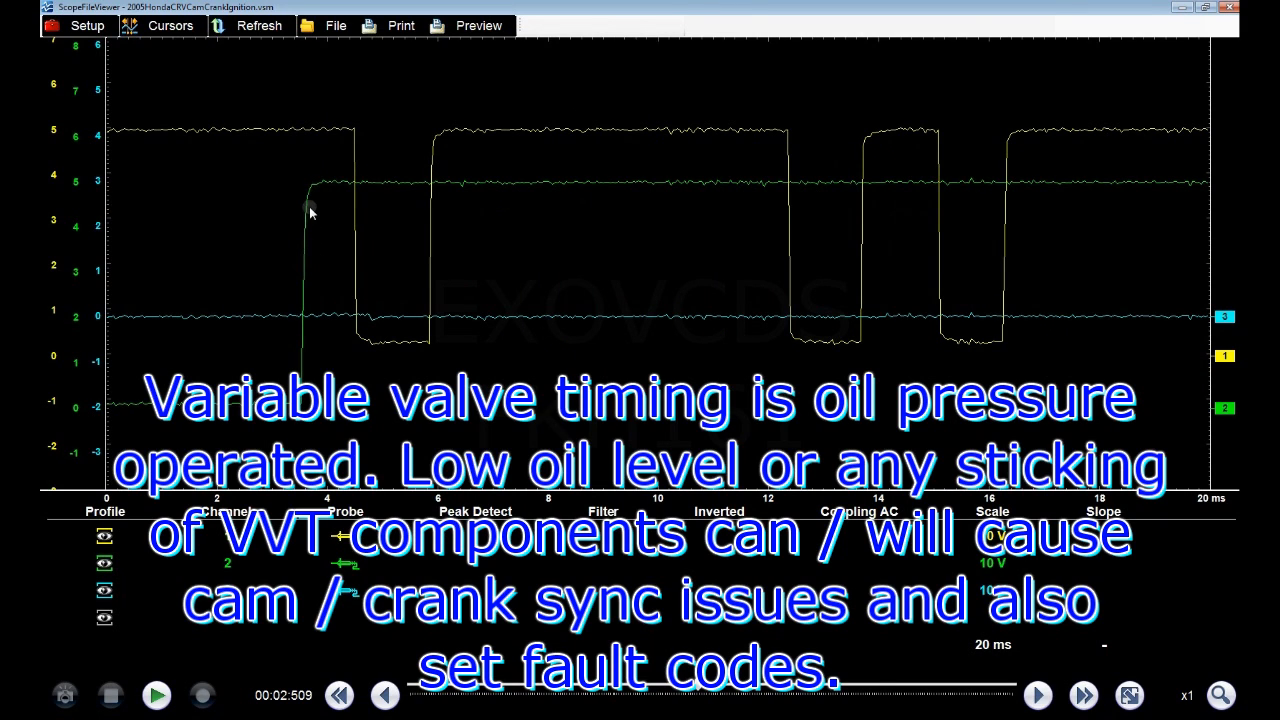
mouse_move(304, 212)
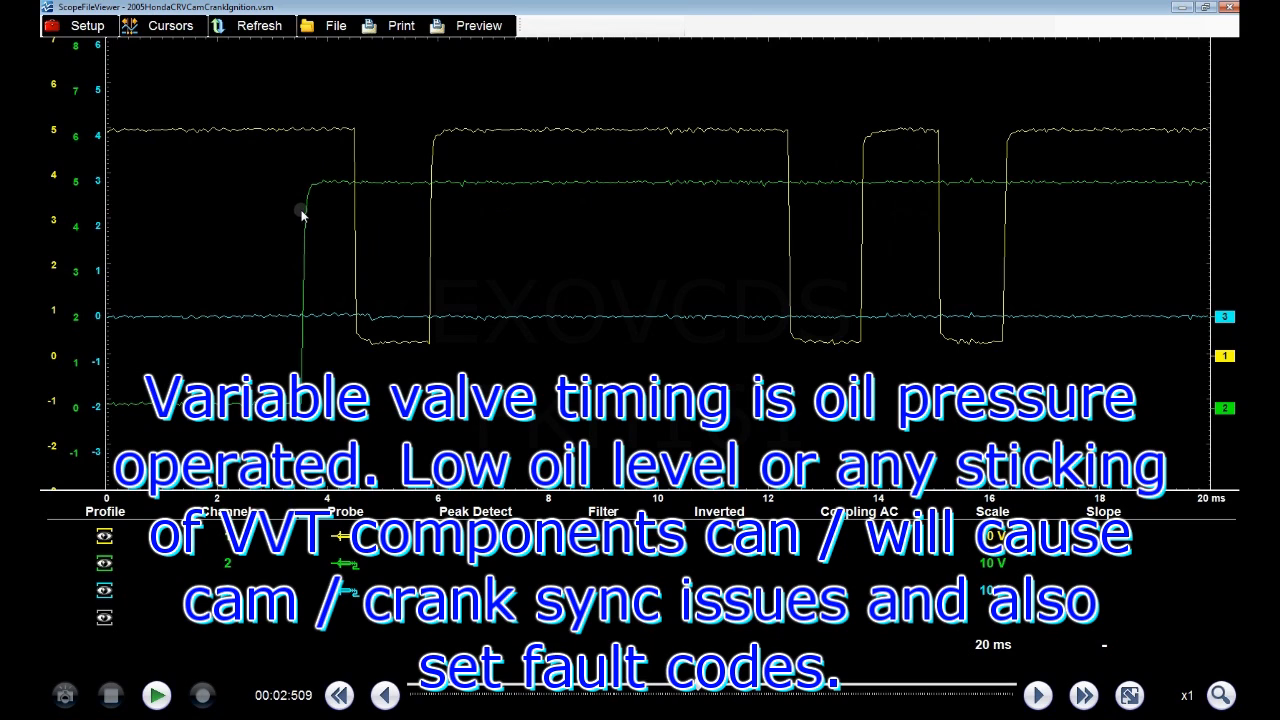
mouse_move(304, 250)
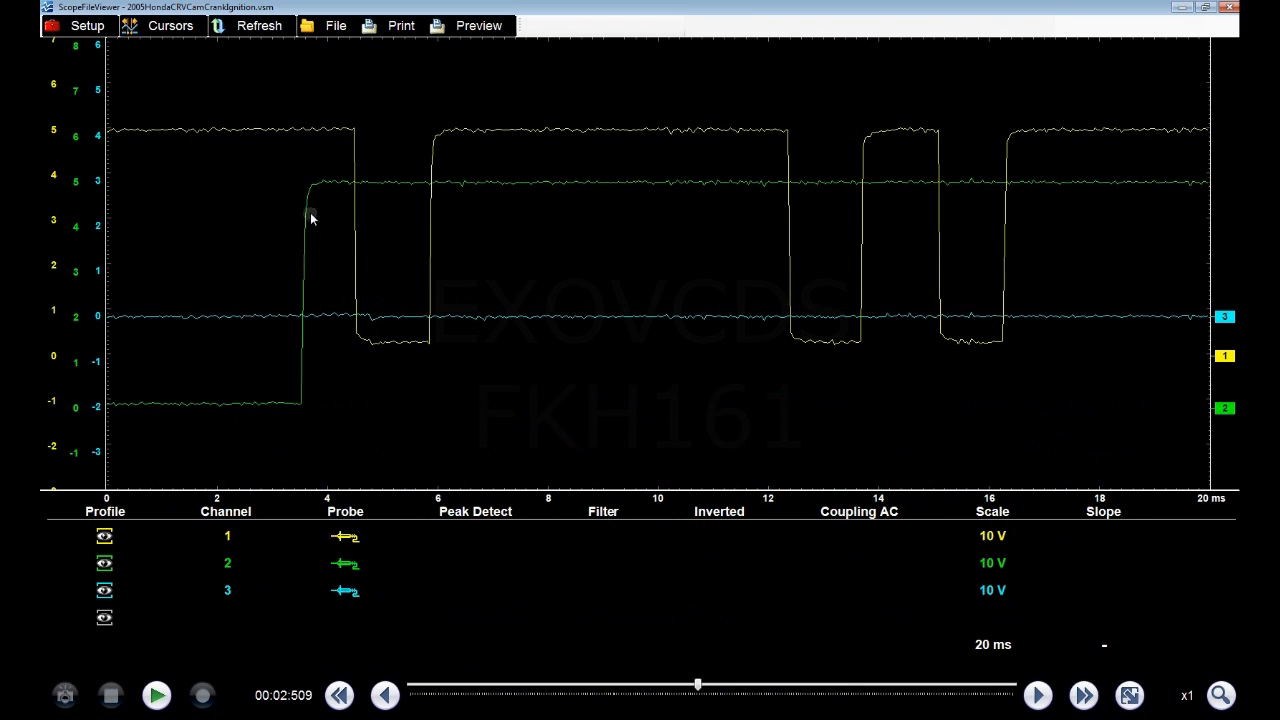
mouse_move(440, 192)
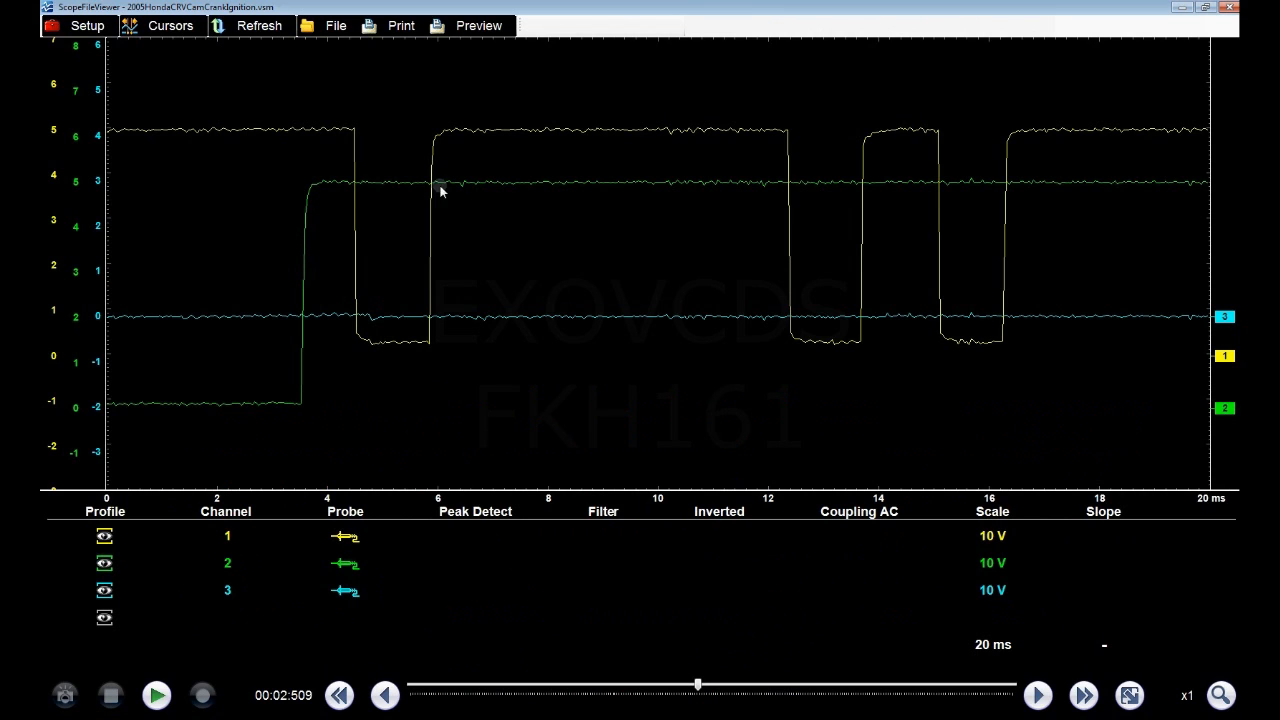
mouse_move(468, 396)
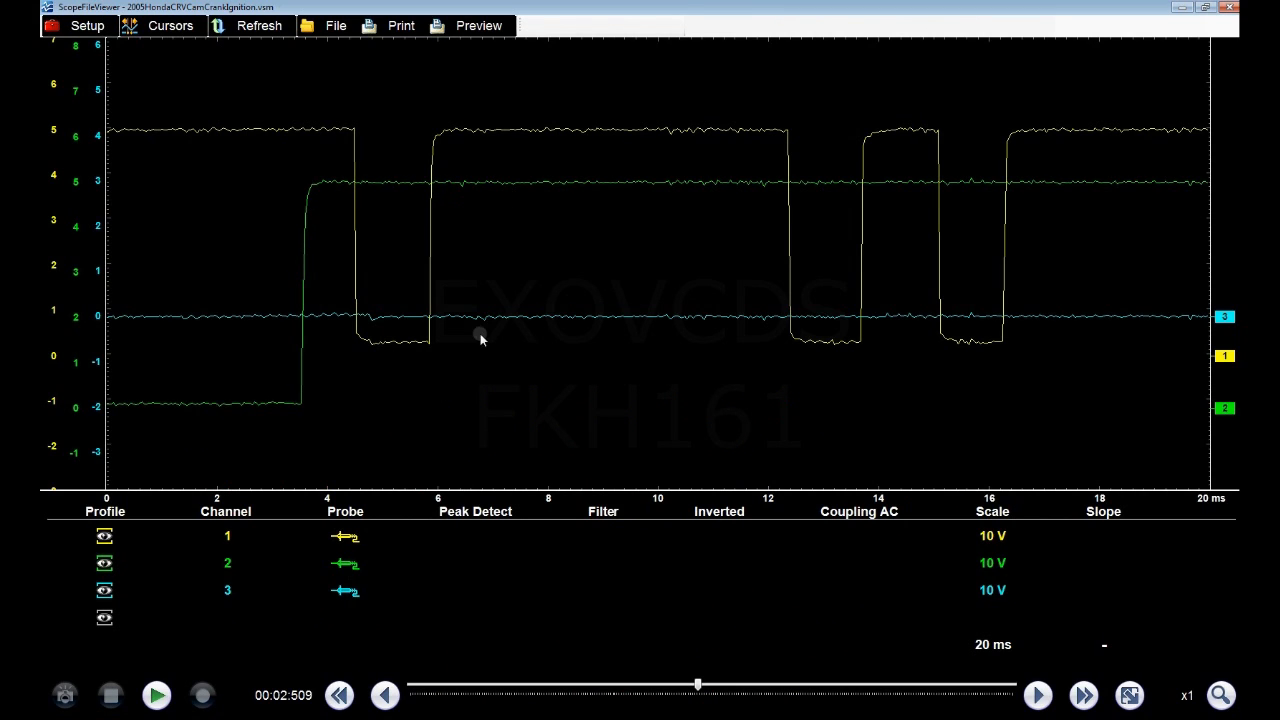
mouse_move(456, 348)
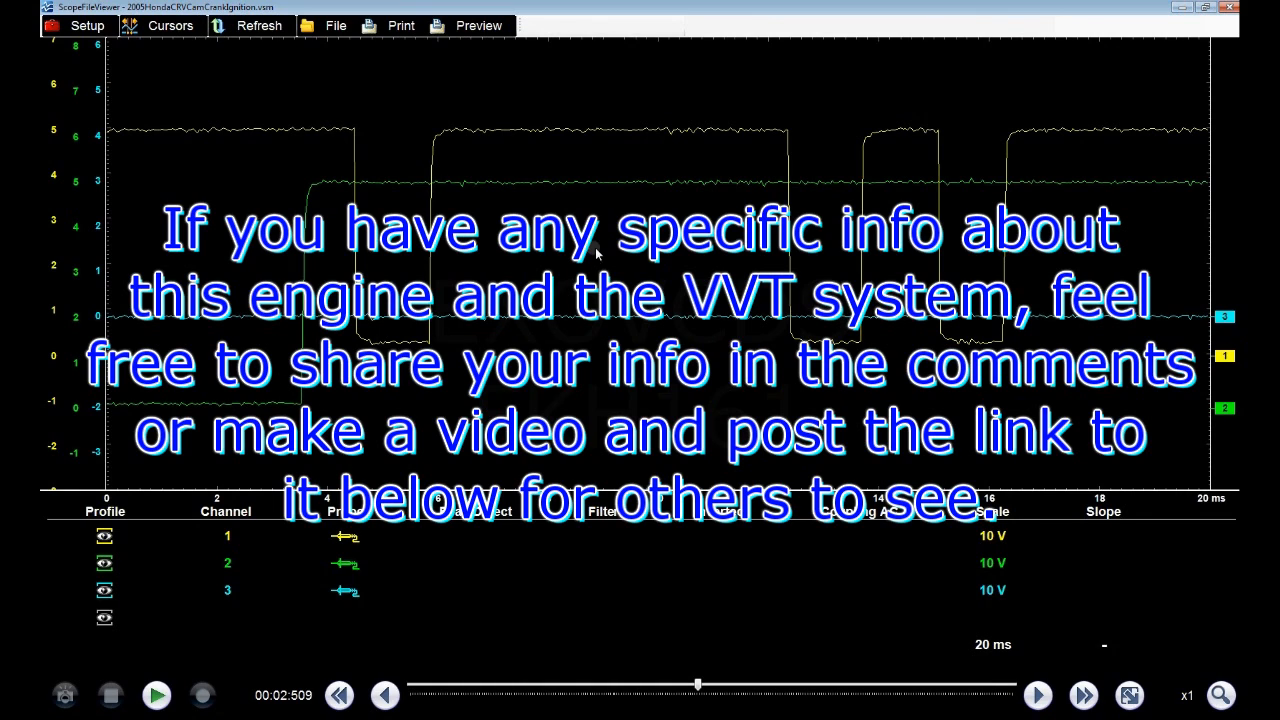
mouse_move(400, 410)
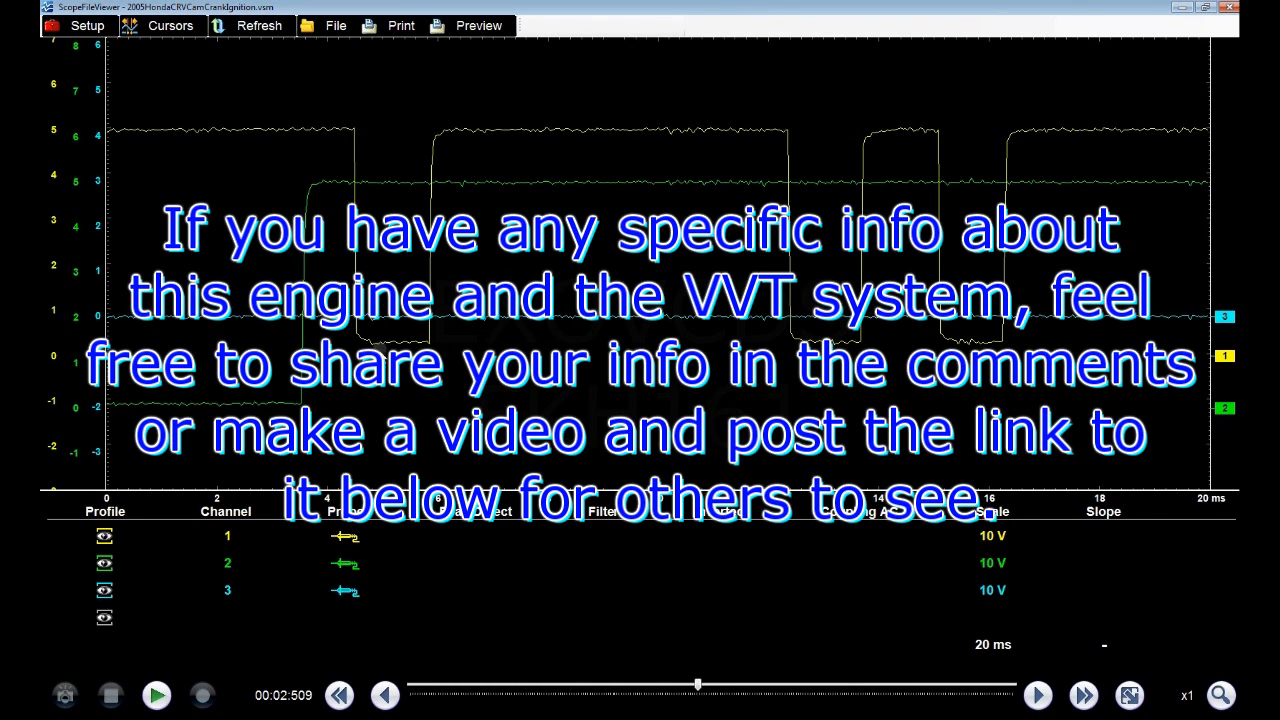
mouse_move(1220, 418)
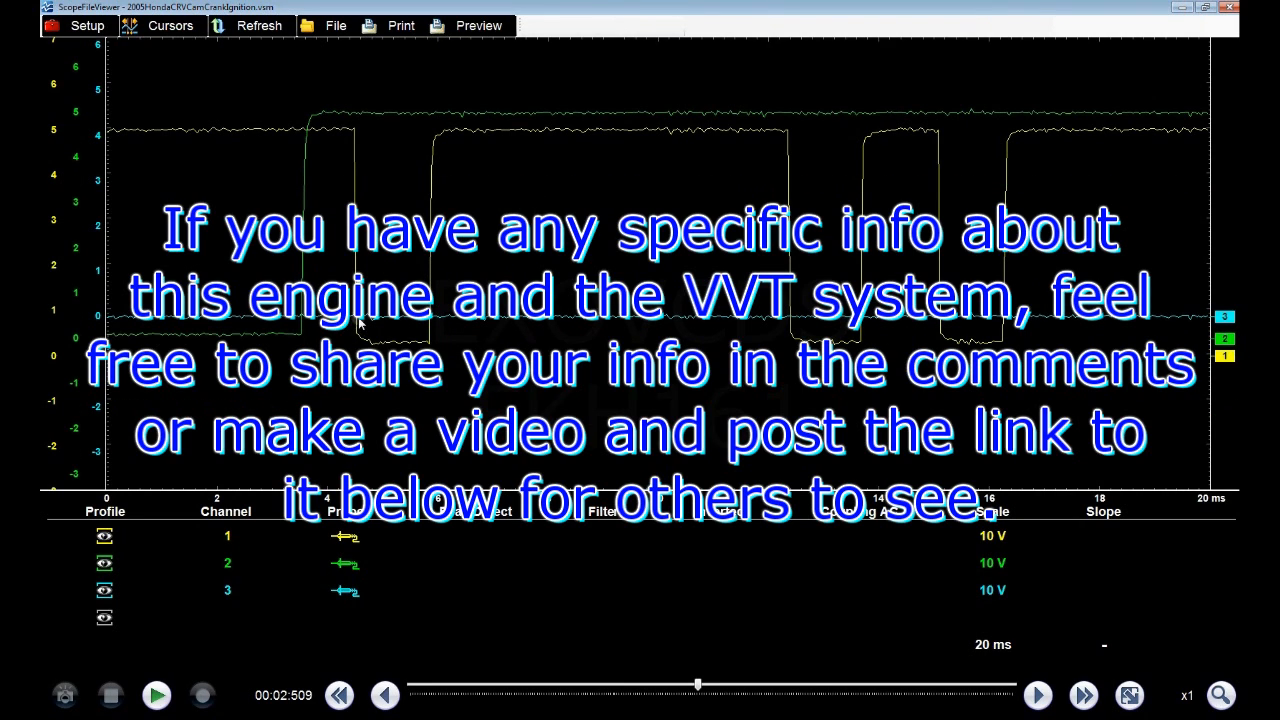
mouse_move(290, 170)
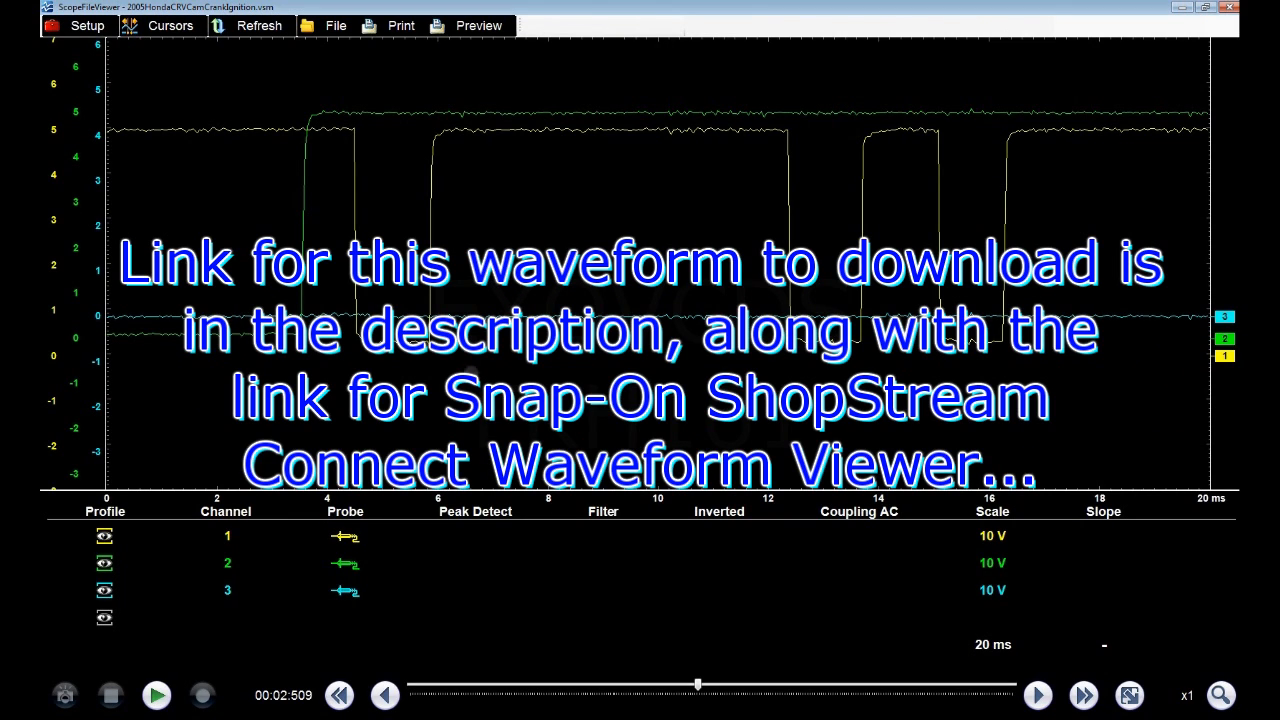
mouse_move(520, 424)
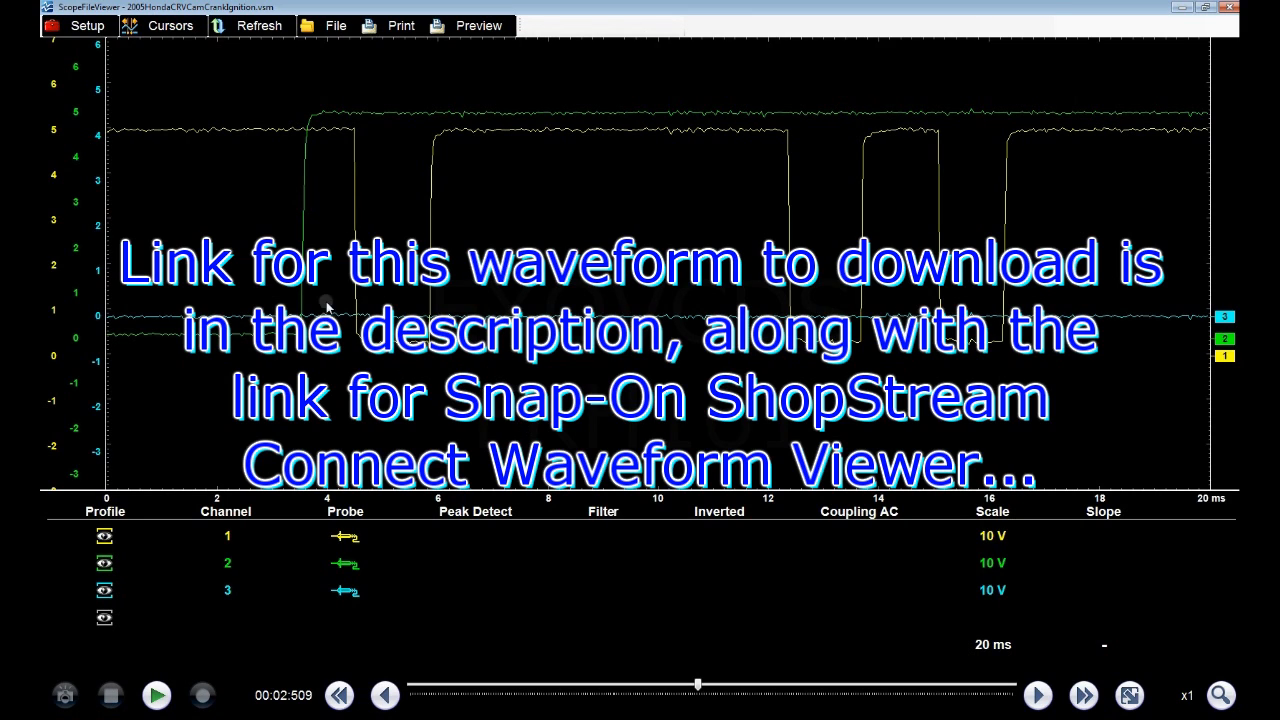
mouse_move(648, 364)
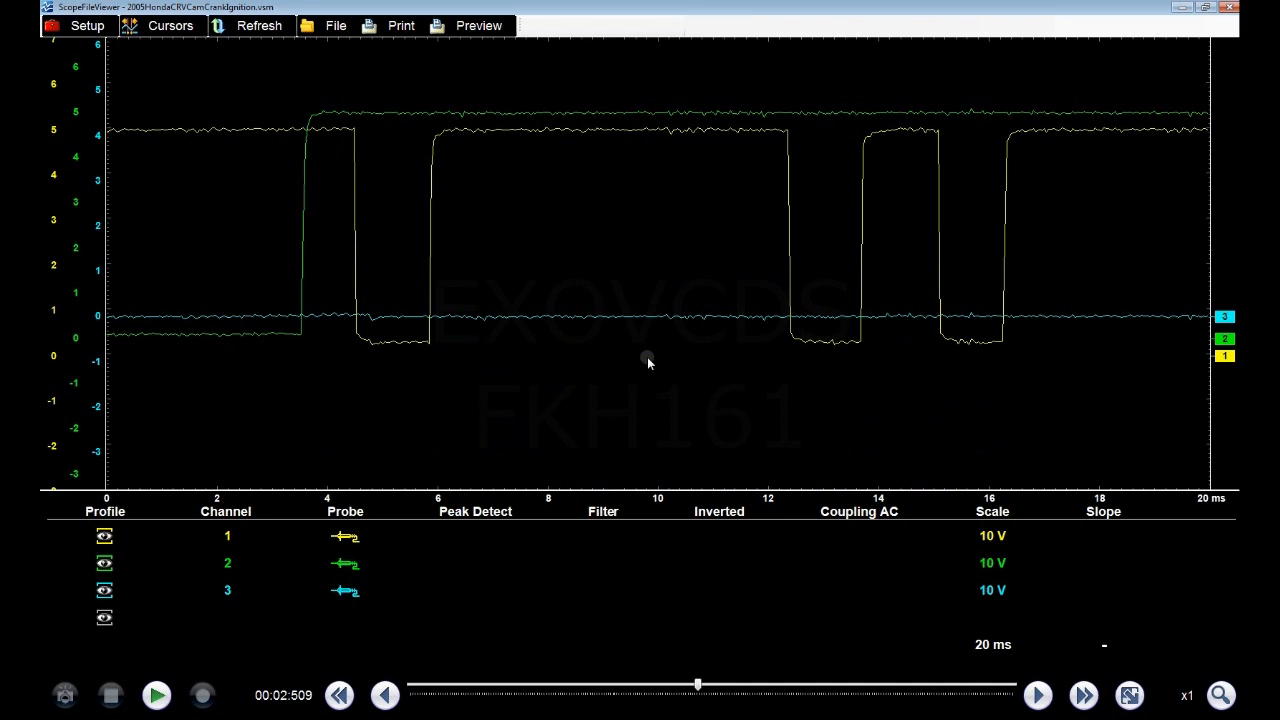
mouse_move(532, 368)
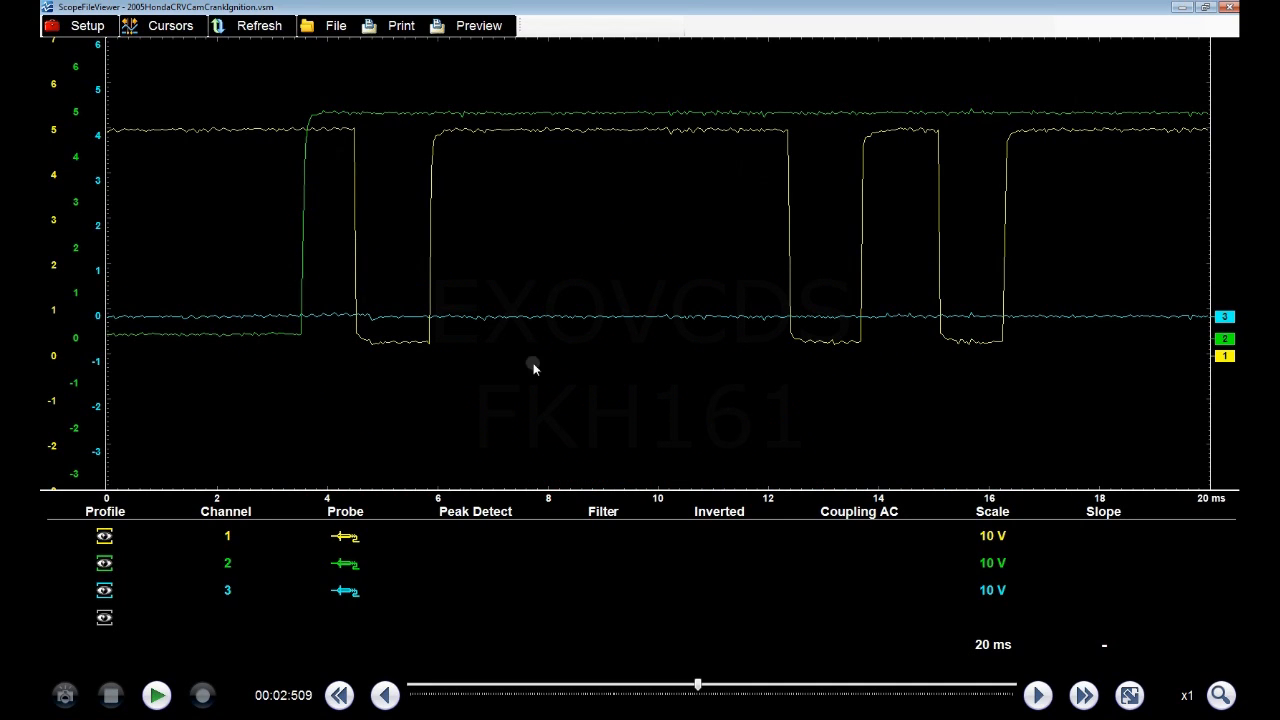